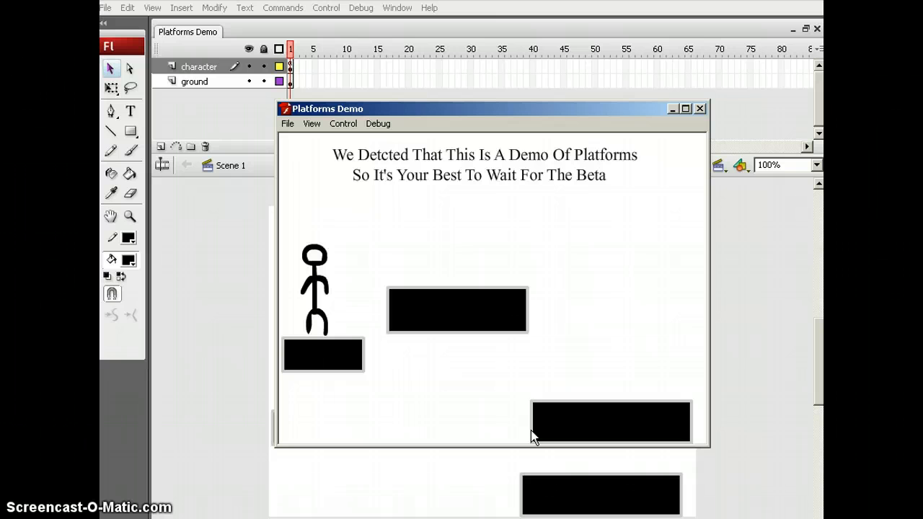
{"action": "mouse_move", "coordinate": [812, 326]}
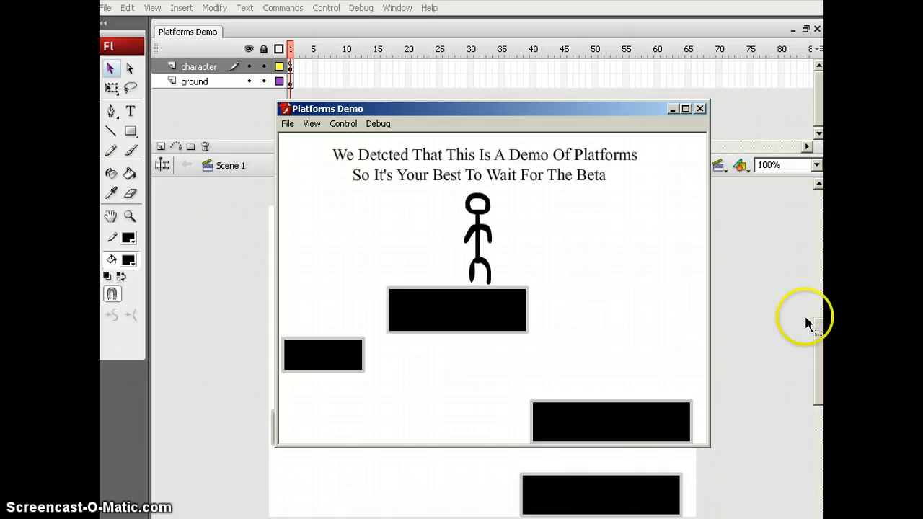
{"action": "mouse_move", "coordinate": [516, 294]}
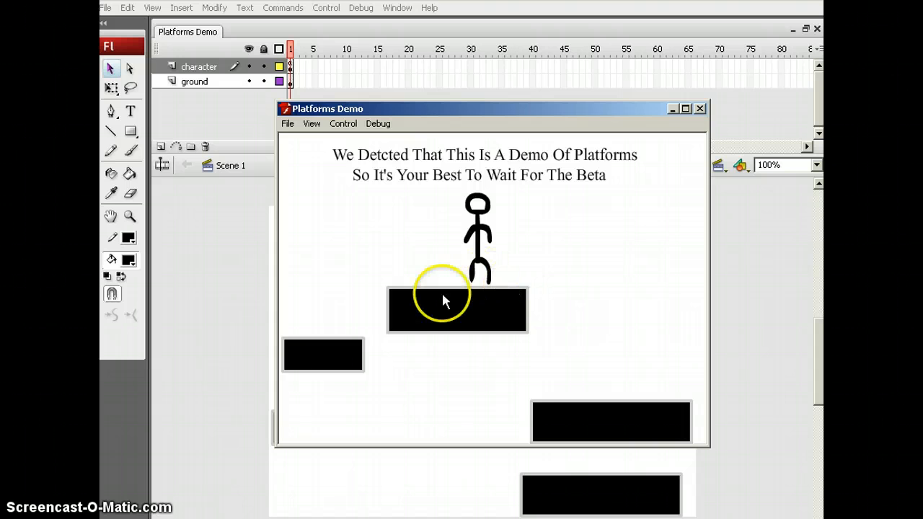
{"action": "mouse_move", "coordinate": [550, 299]}
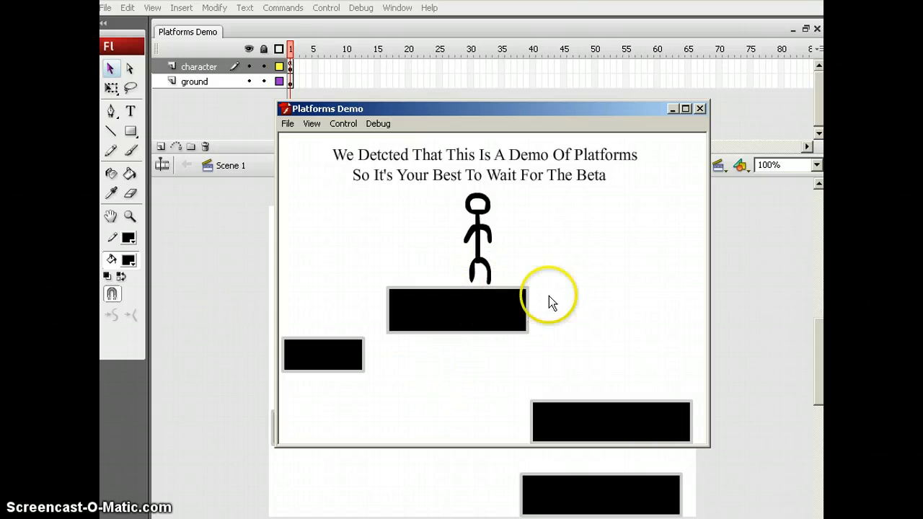
{"action": "mouse_move", "coordinate": [669, 183]}
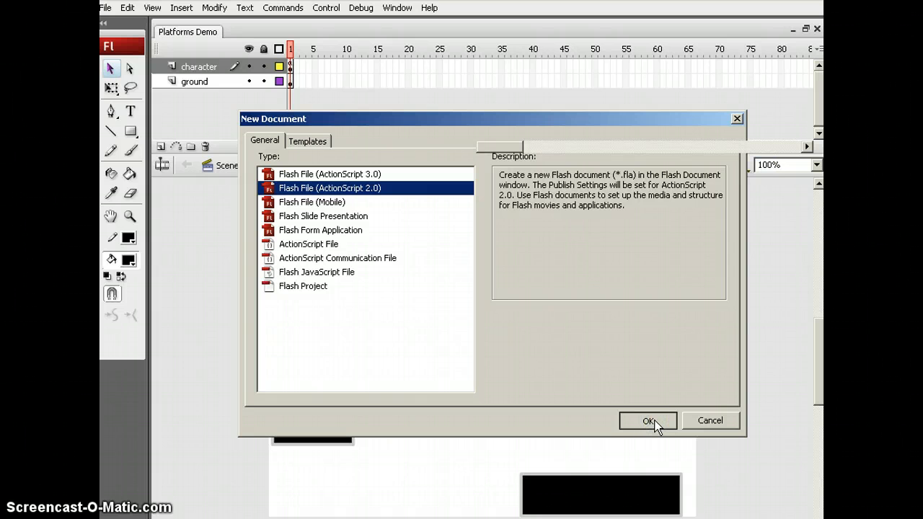
- Create a new Flash File (ActionScript 2.0) document
{"action": "left_click", "coordinate": [646, 420]}
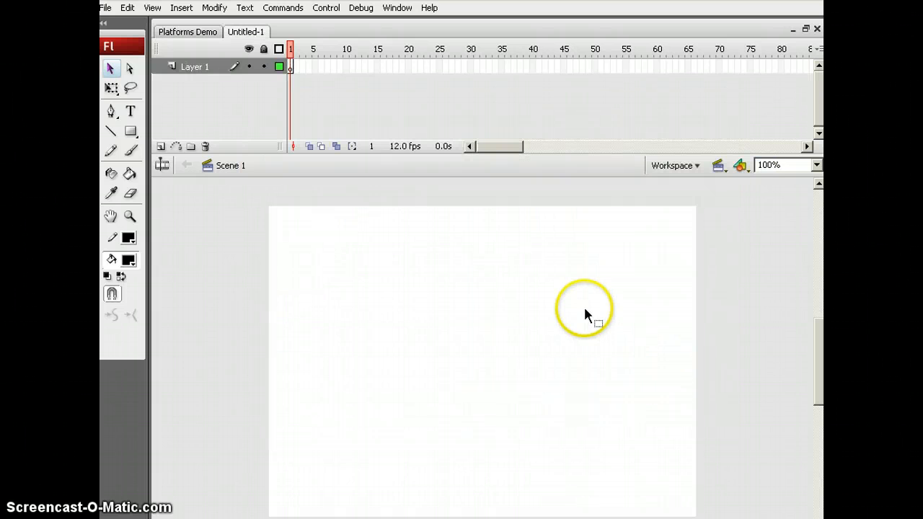
{"action": "mouse_move", "coordinate": [298, 260]}
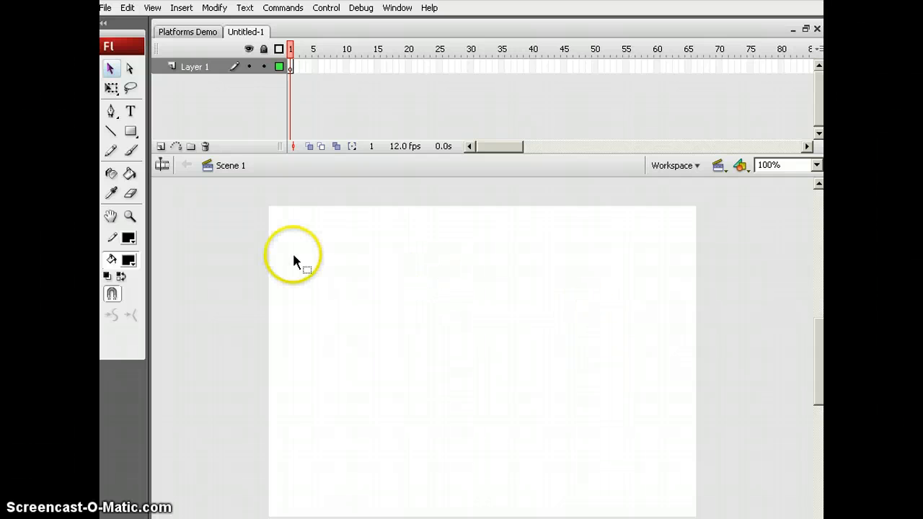
{"action": "mouse_move", "coordinate": [141, 107]}
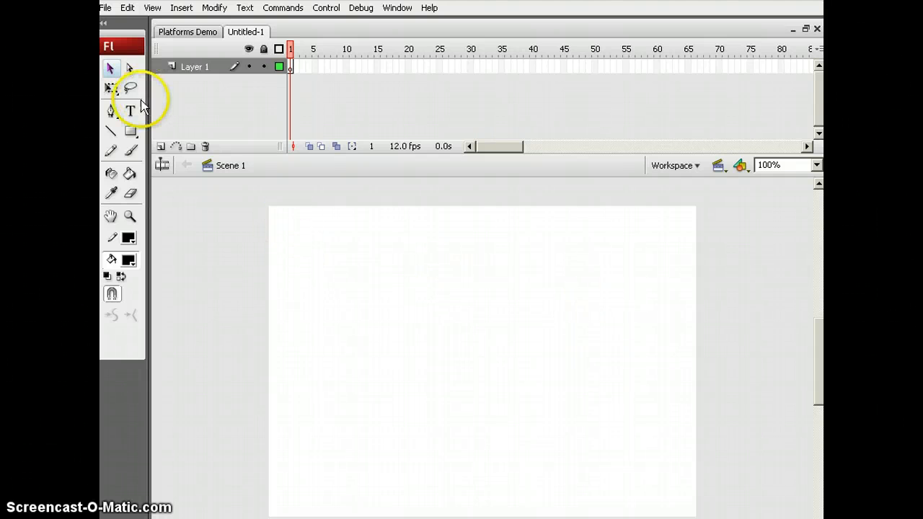
{"action": "mouse_move", "coordinate": [161, 146]}
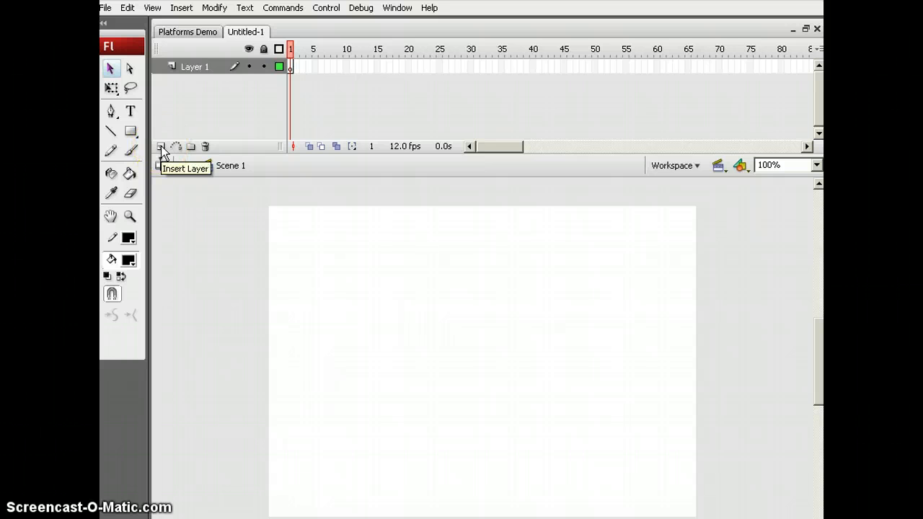
- Add two new layers and delete Layer 1
{"action": "left_click", "coordinate": [161, 146]}
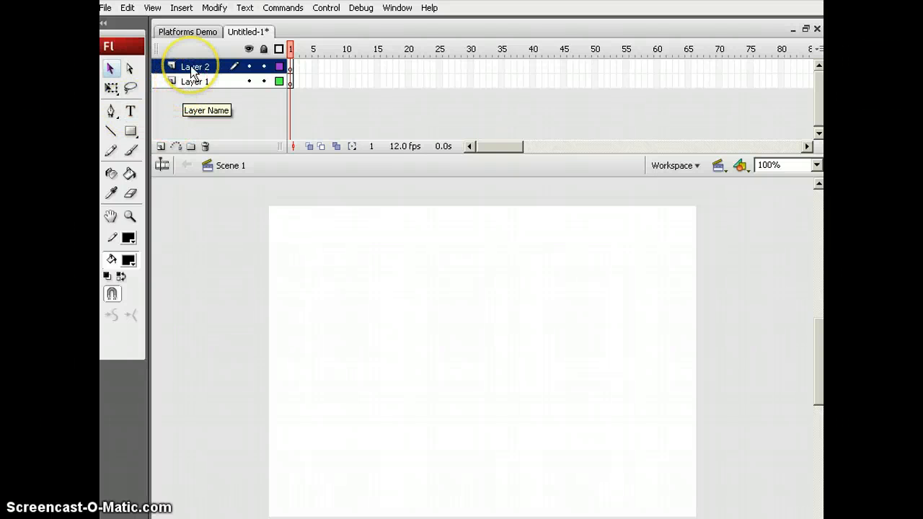
{"action": "left_click", "coordinate": [161, 147]}
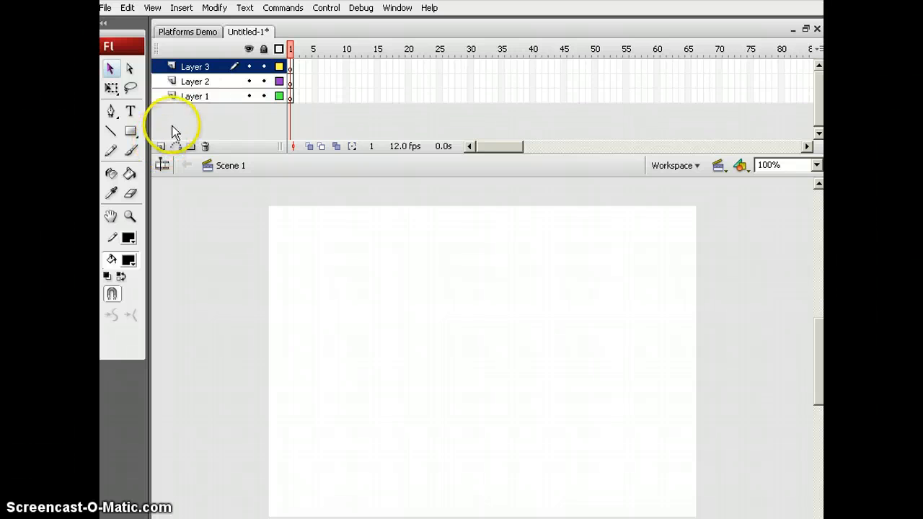
{"action": "mouse_move", "coordinate": [204, 98]}
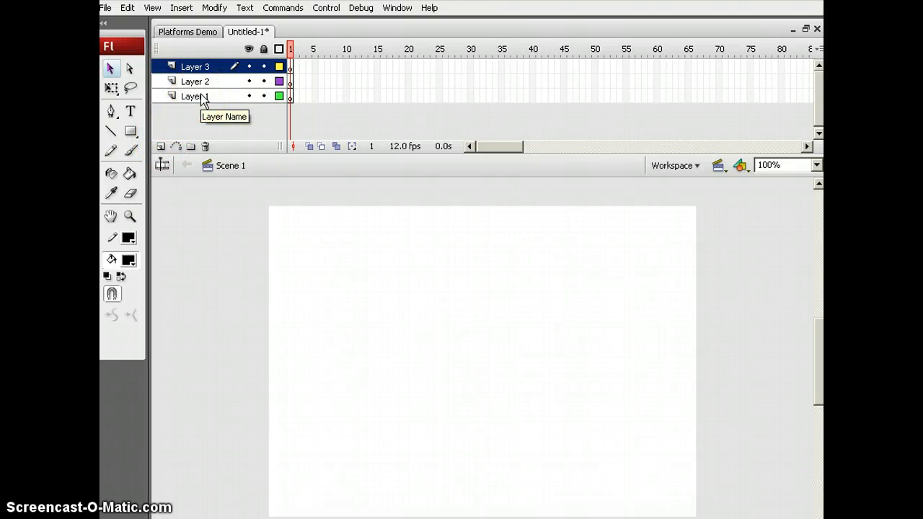
{"action": "right_click", "coordinate": [193, 96]}
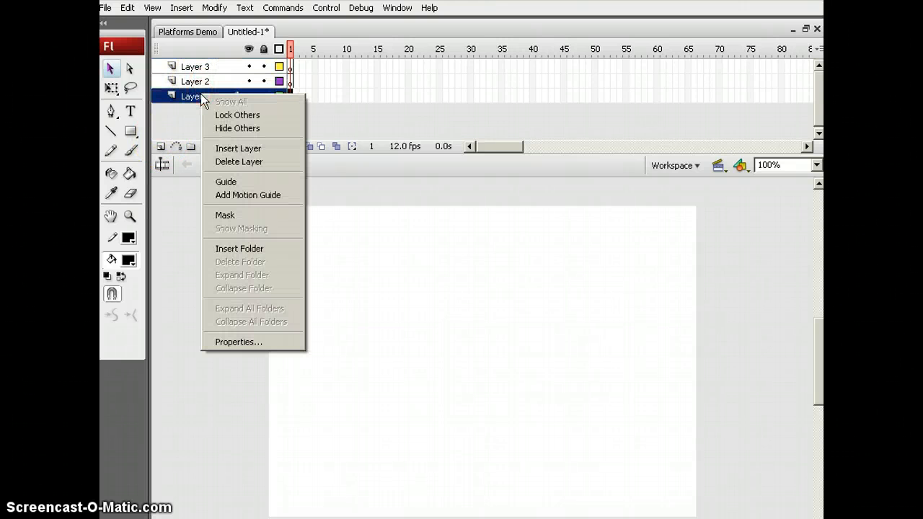
{"action": "left_click", "coordinate": [239, 162]}
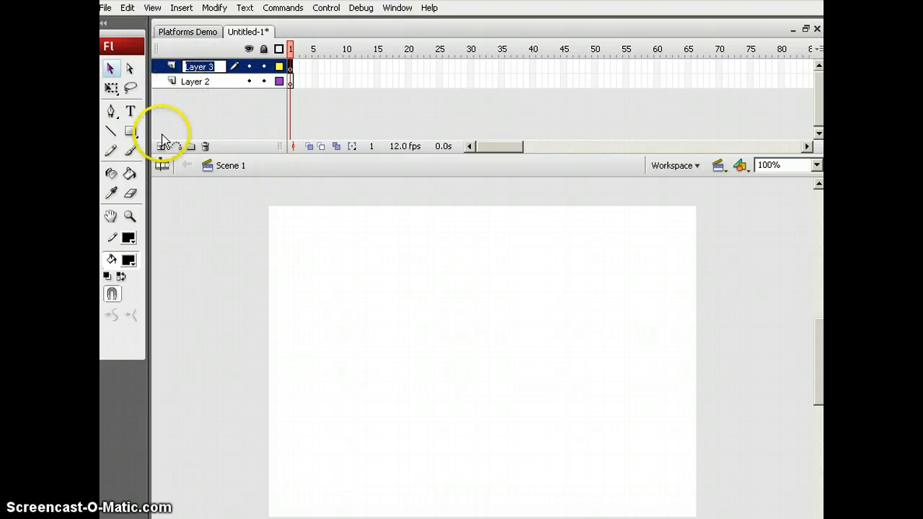
- Rename the two layers 'character' and 'ground'
{"action": "type", "text": "ch"}
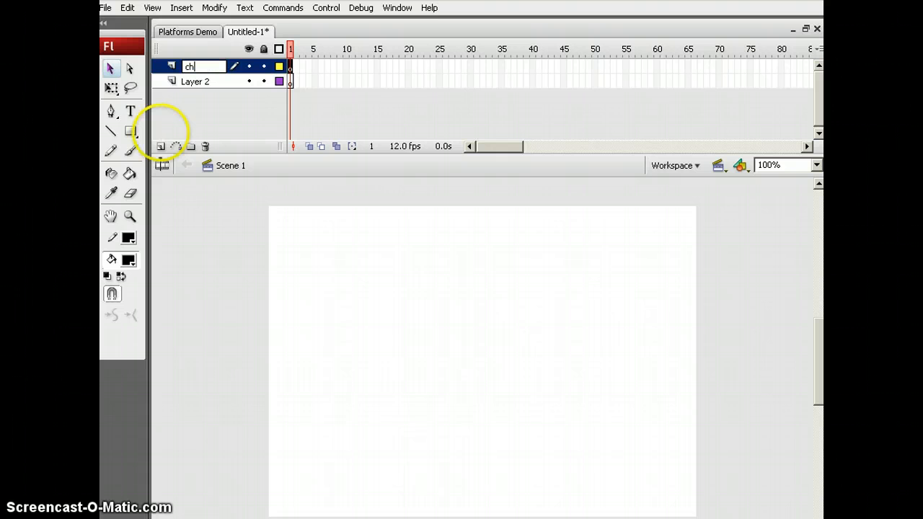
{"action": "type", "text": "archt"}
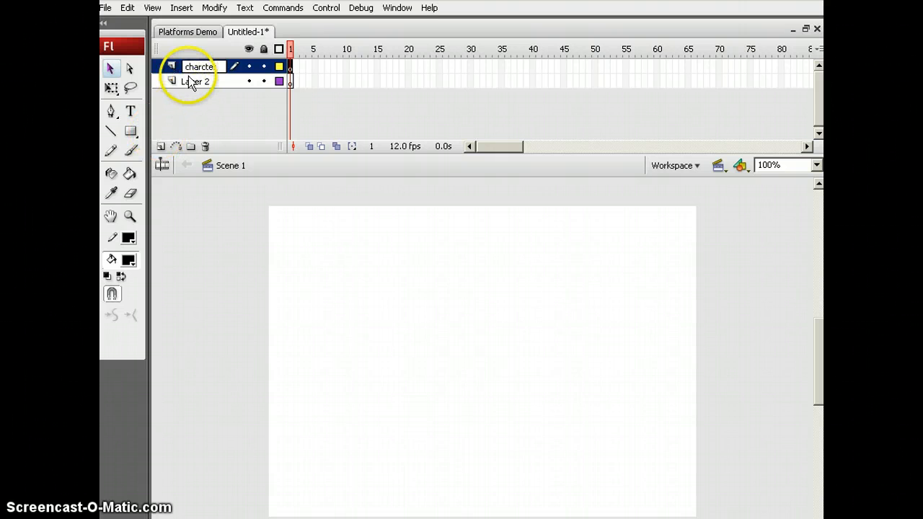
{"action": "double_click", "coordinate": [201, 67]}
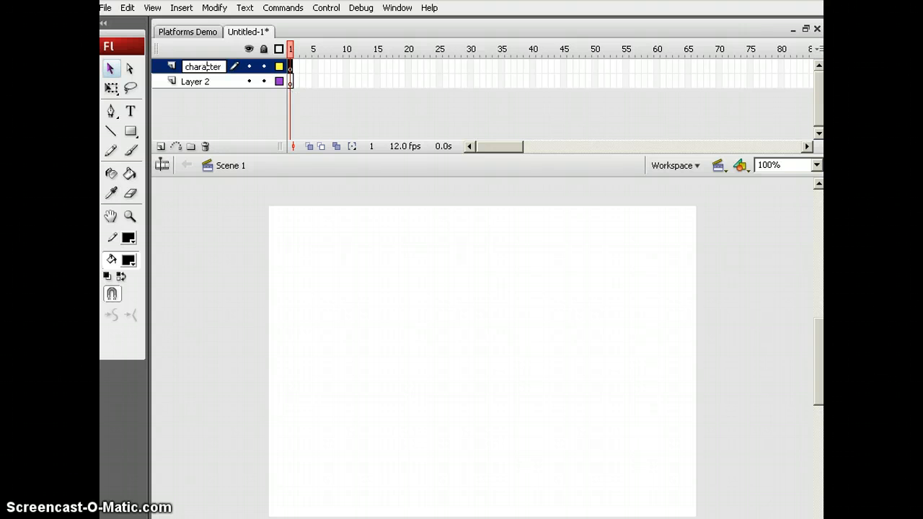
{"action": "mouse_move", "coordinate": [158, 99]}
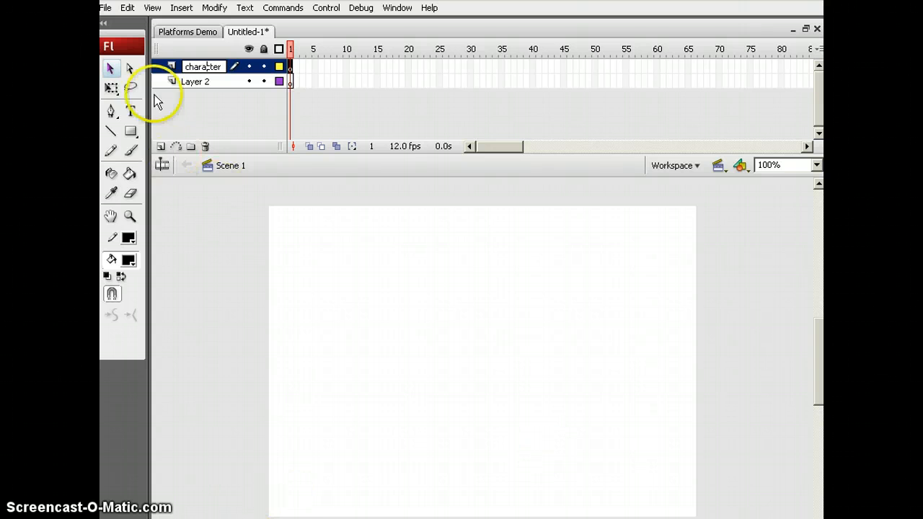
{"action": "left_click", "coordinate": [195, 81]}
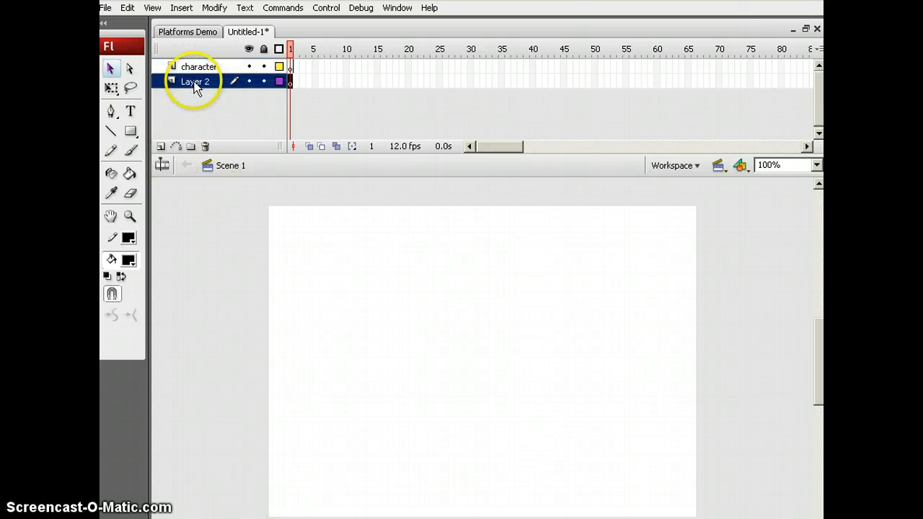
{"action": "double_click", "coordinate": [195, 81]}
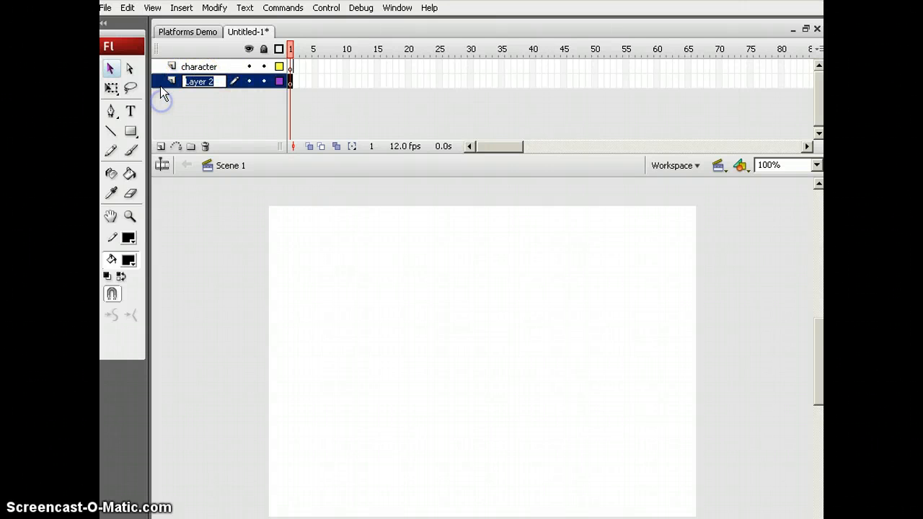
{"action": "type", "text": "group"}
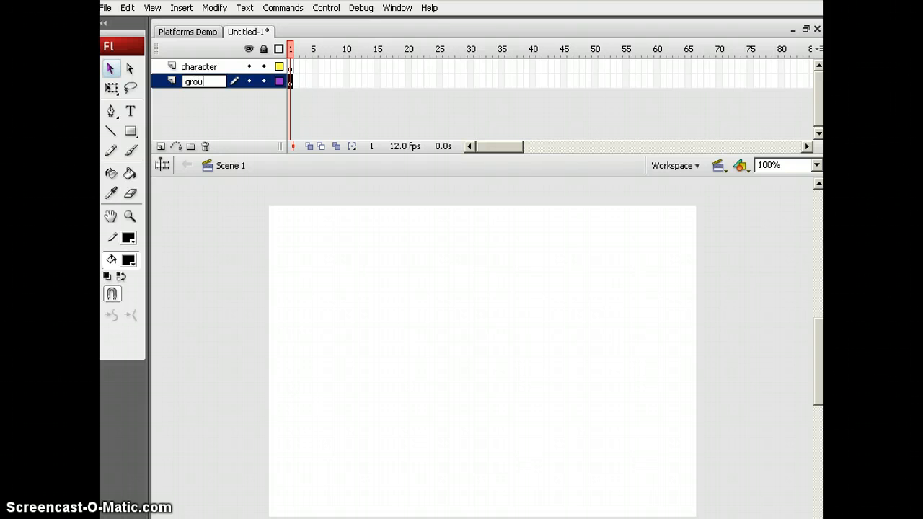
{"action": "type", "text": "nd"}
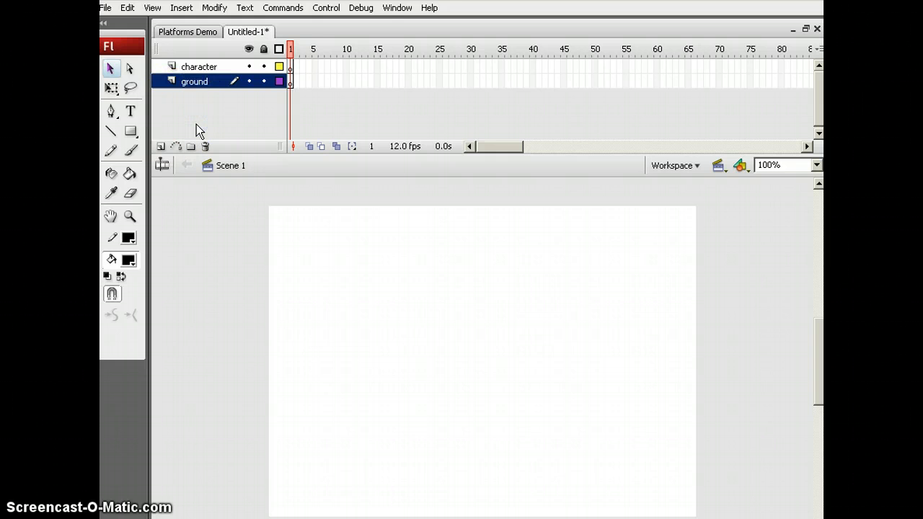
- Draw a #00FF00 green oval on the character layer, left of the stage
{"action": "left_click", "coordinate": [199, 66]}
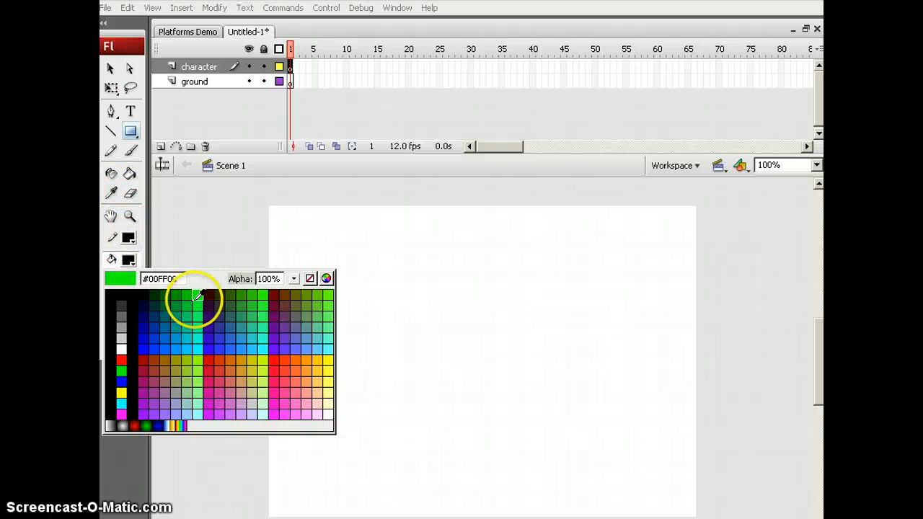
{"action": "left_click", "coordinate": [199, 296]}
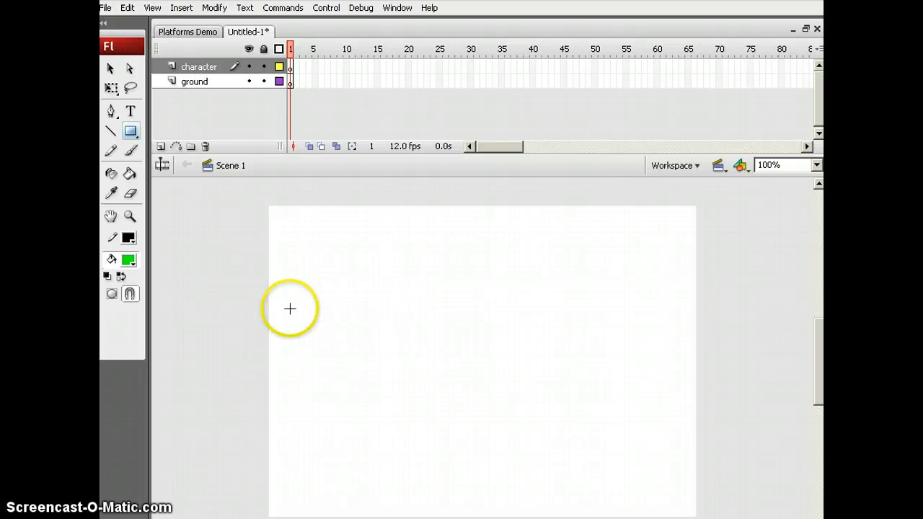
{"action": "mouse_move", "coordinate": [130, 131]}
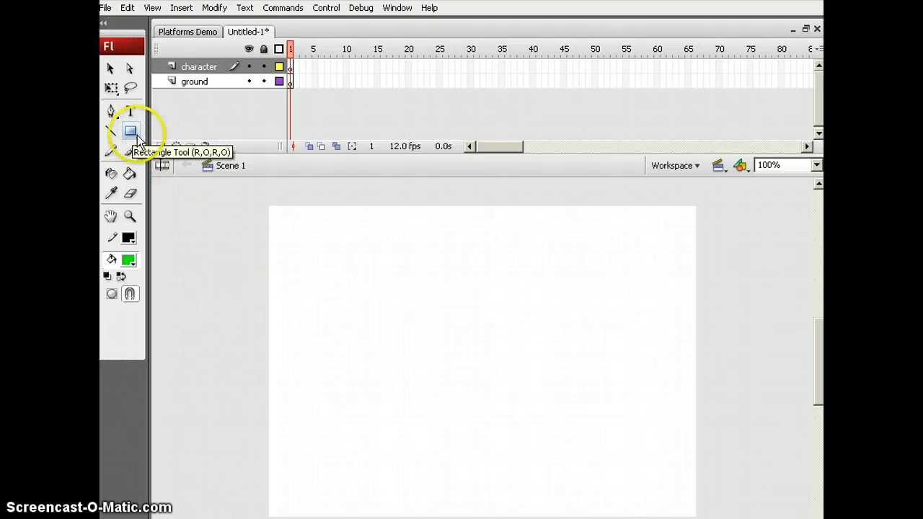
{"action": "left_click", "coordinate": [130, 131]}
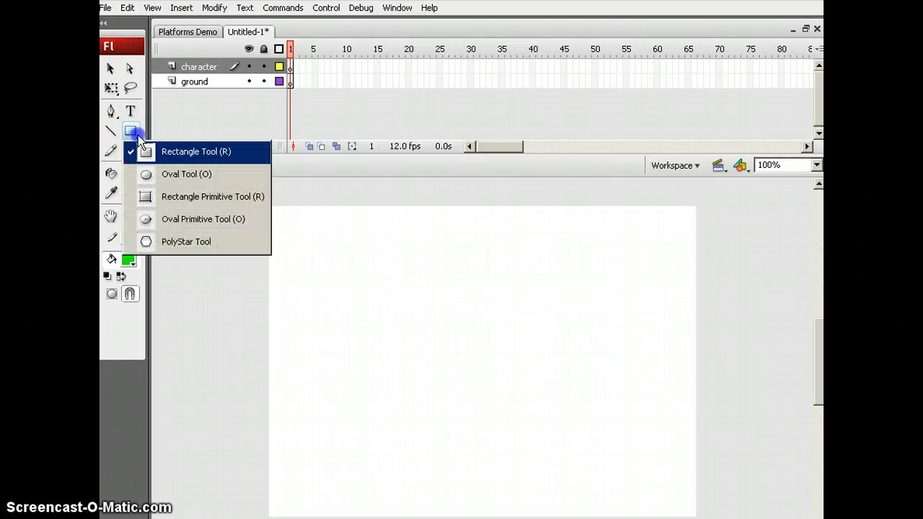
{"action": "left_click", "coordinate": [186, 174]}
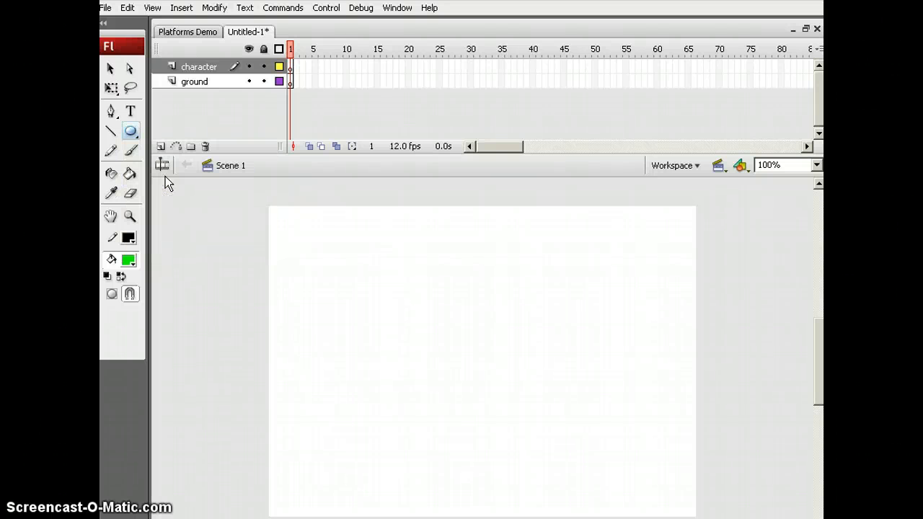
{"action": "left_click_drag", "start_coordinate": [314, 281], "coordinate": [358, 325]}
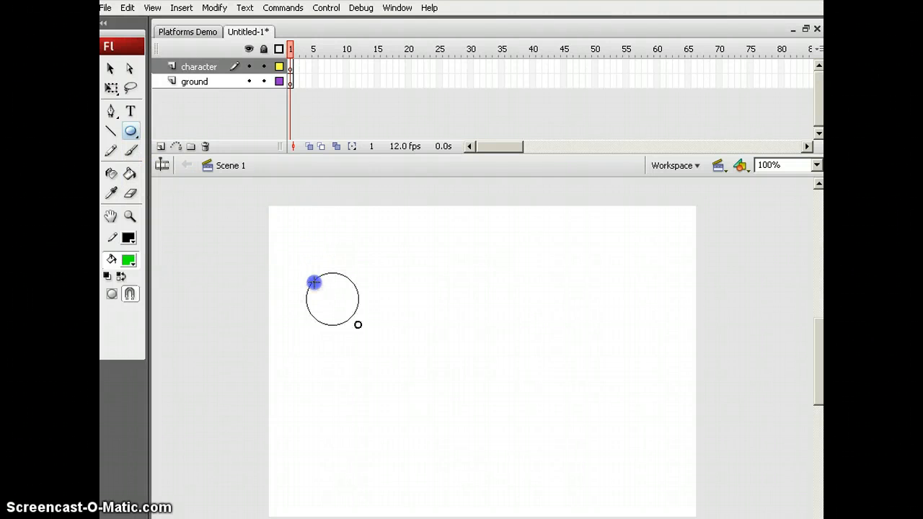
{"action": "left_click_drag", "start_coordinate": [314, 282], "coordinate": [380, 339]}
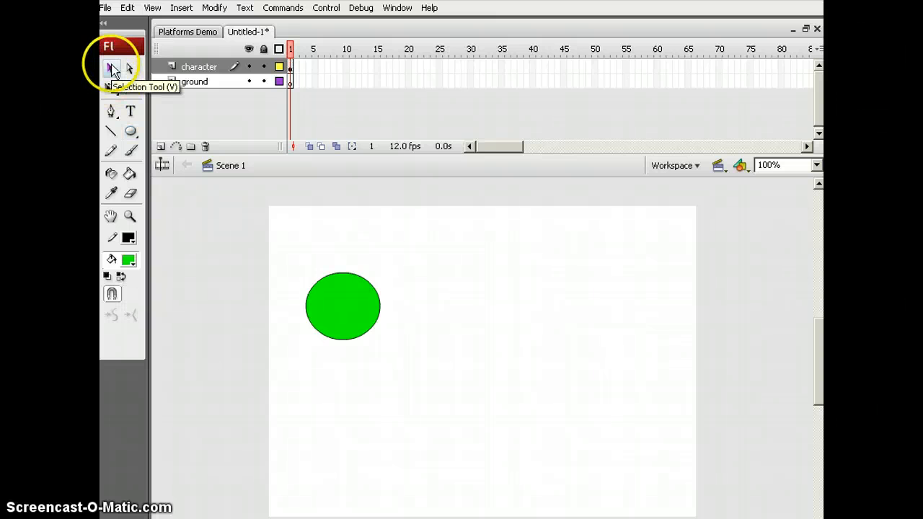
- Convert the green circle into a movie clip symbol named 'ball'
{"action": "right_click", "coordinate": [342, 305]}
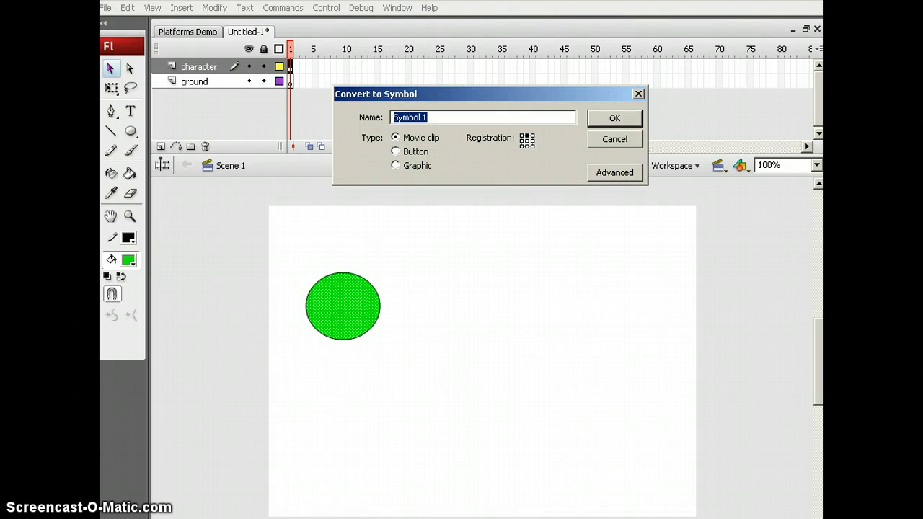
{"action": "type", "text": "ball"}
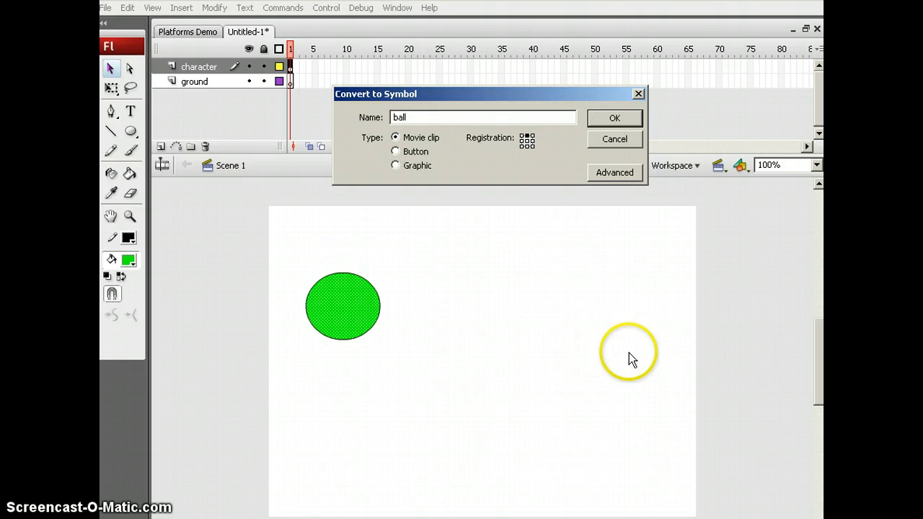
{"action": "mouse_move", "coordinate": [631, 191]}
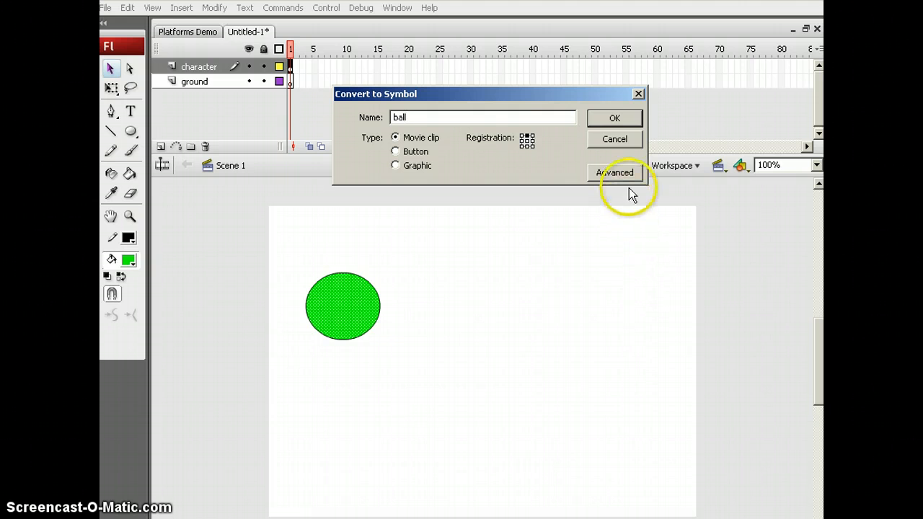
{"action": "mouse_move", "coordinate": [517, 142]}
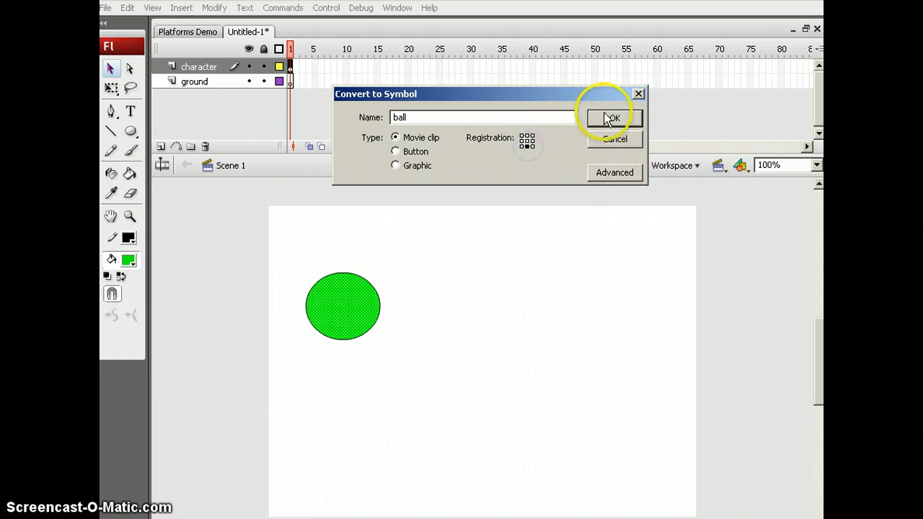
{"action": "left_click", "coordinate": [612, 118]}
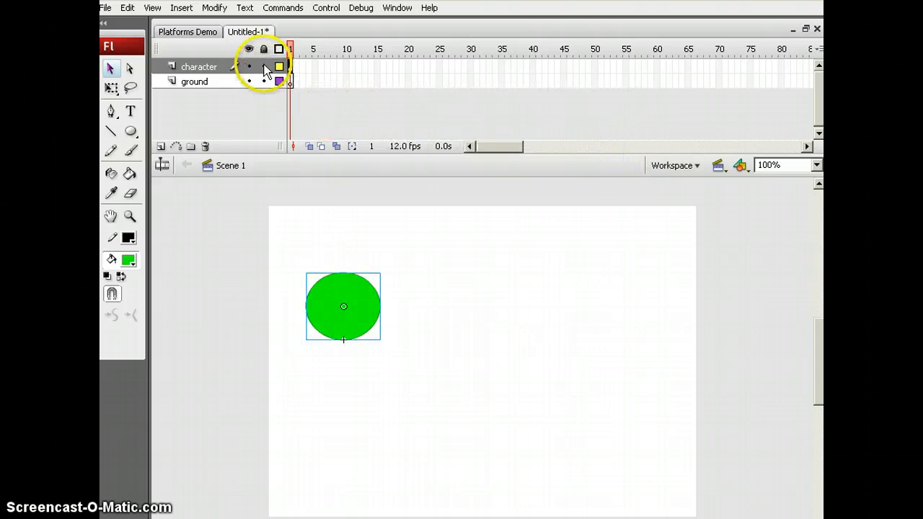
- Lock the character layer and make the ground layer active
{"action": "left_click", "coordinate": [199, 67]}
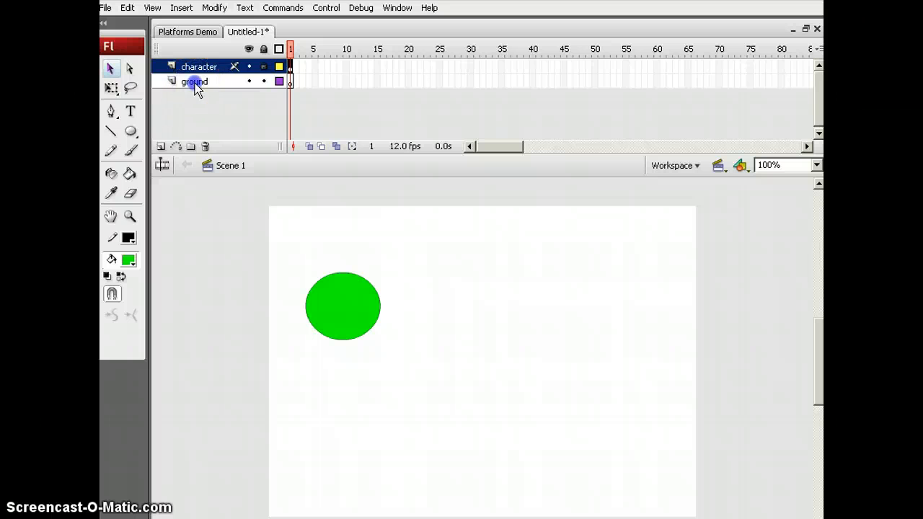
{"action": "left_click", "coordinate": [194, 81]}
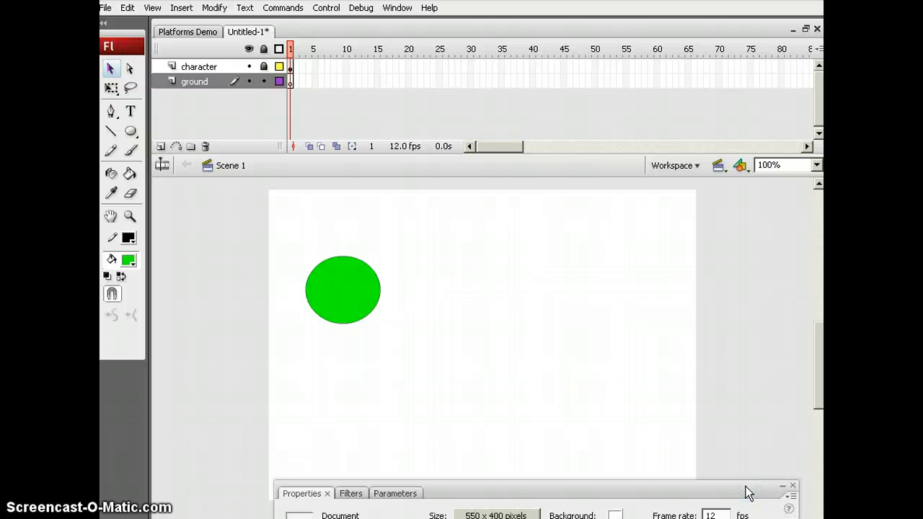
{"action": "mouse_move", "coordinate": [475, 496]}
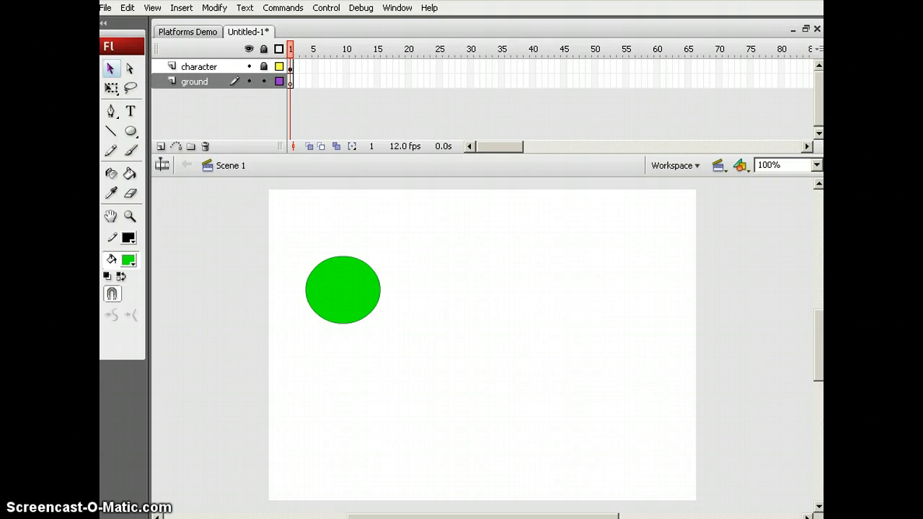
{"action": "mouse_move", "coordinate": [216, 144]}
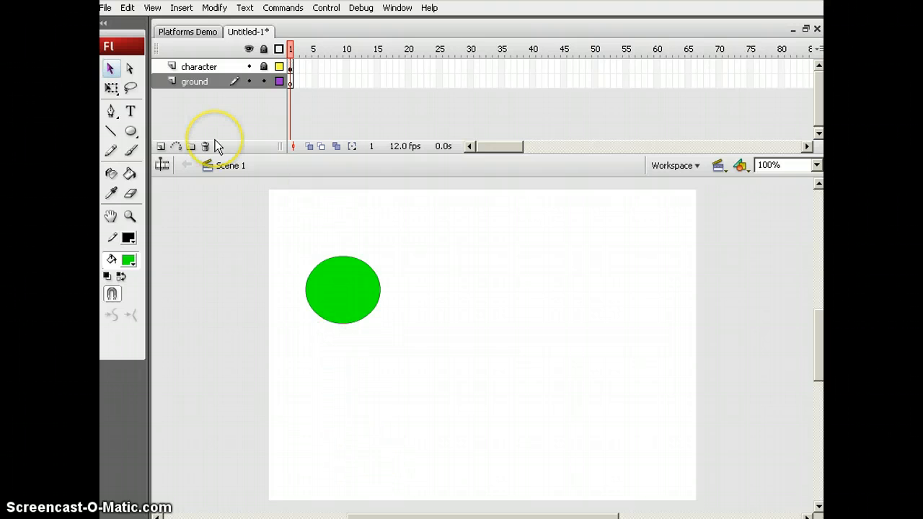
{"action": "mouse_move", "coordinate": [157, 187]}
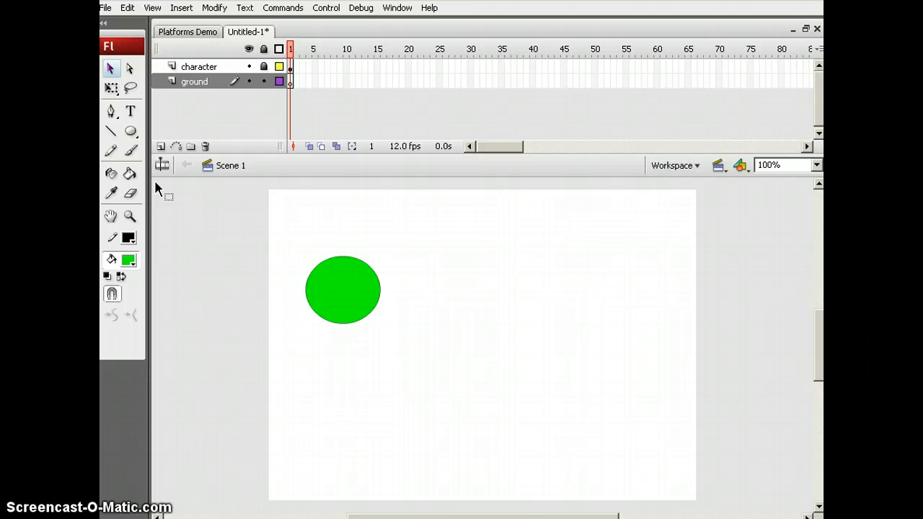
{"action": "mouse_move", "coordinate": [252, 274]}
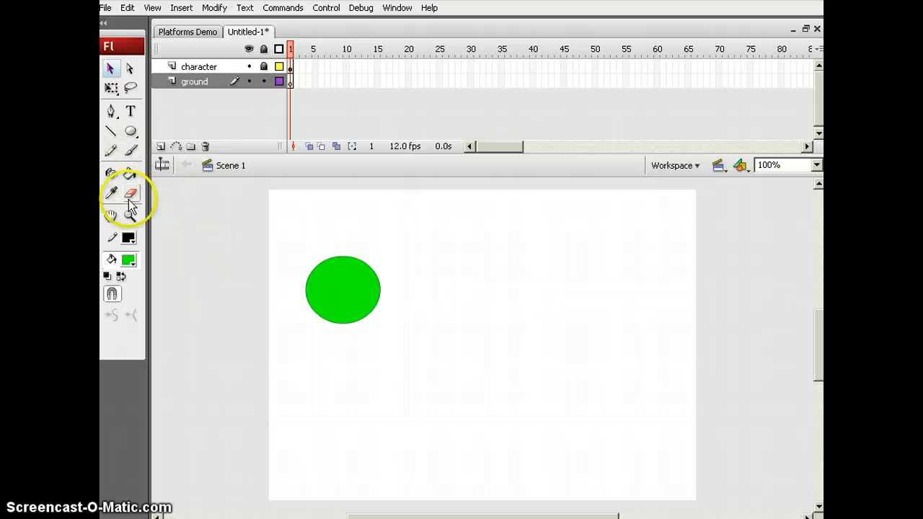
{"action": "mouse_move", "coordinate": [131, 151]}
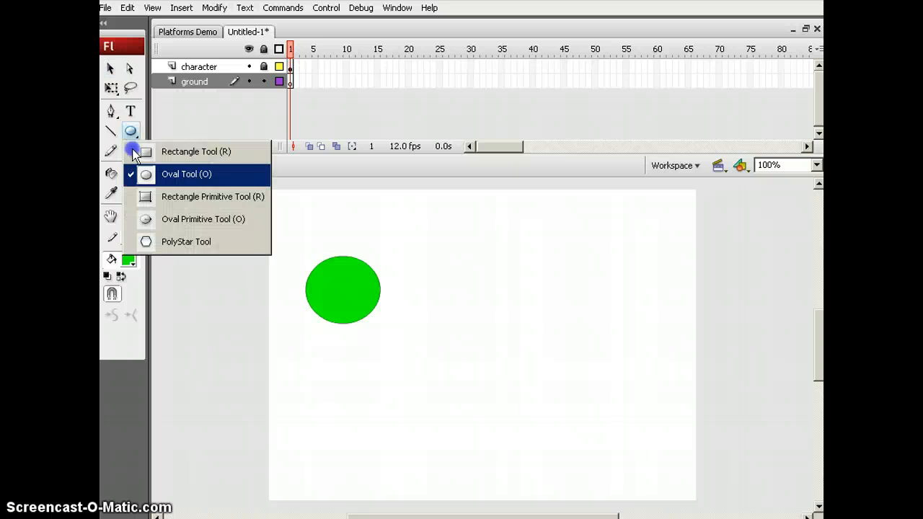
- Draw a wide light gray, black-outlined rectangle along the stage bottom on the ground layer
{"action": "left_click", "coordinate": [196, 151]}
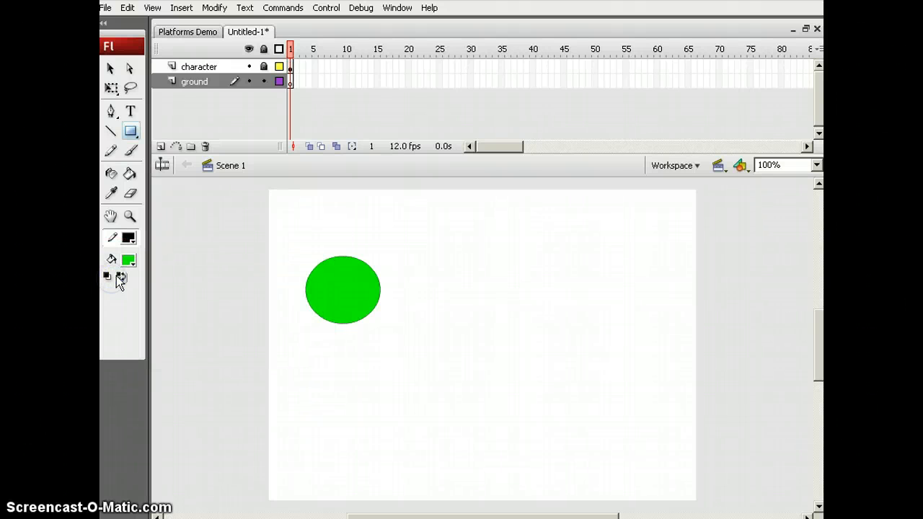
{"action": "left_click", "coordinate": [128, 260]}
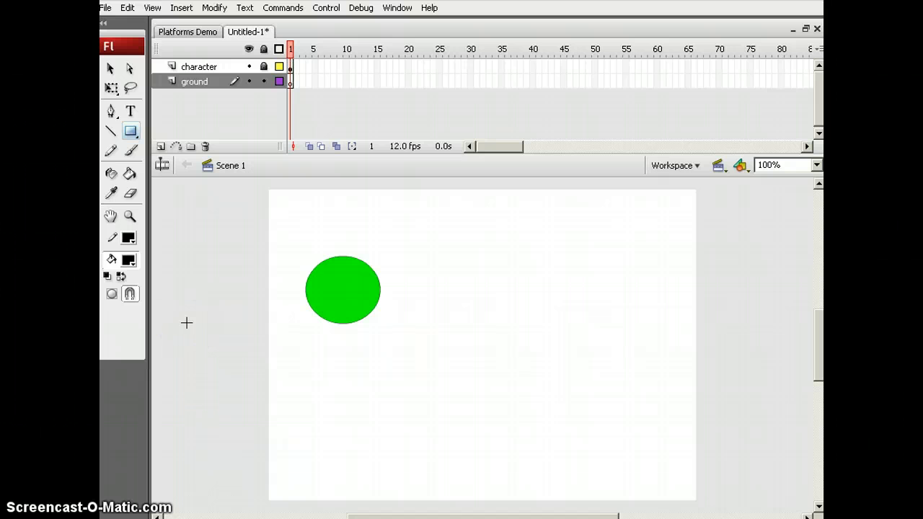
{"action": "left_click", "coordinate": [127, 259]}
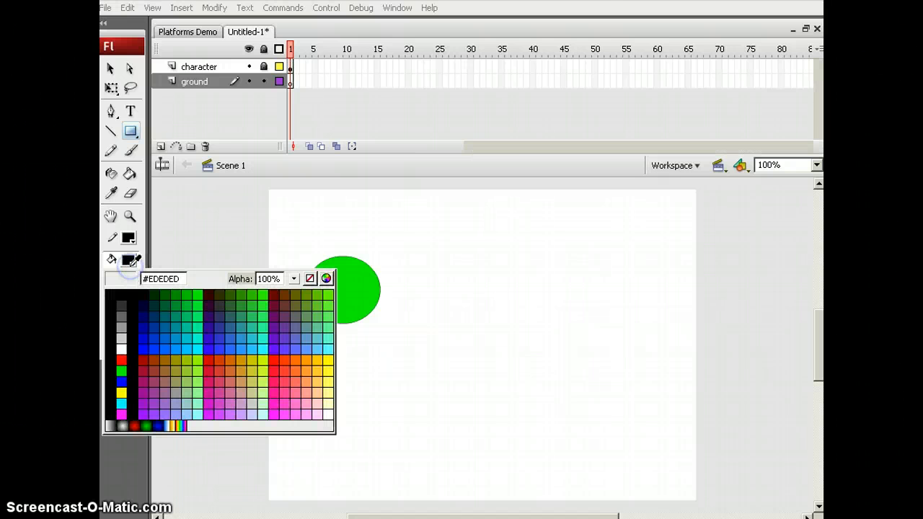
{"action": "left_click", "coordinate": [121, 341]}
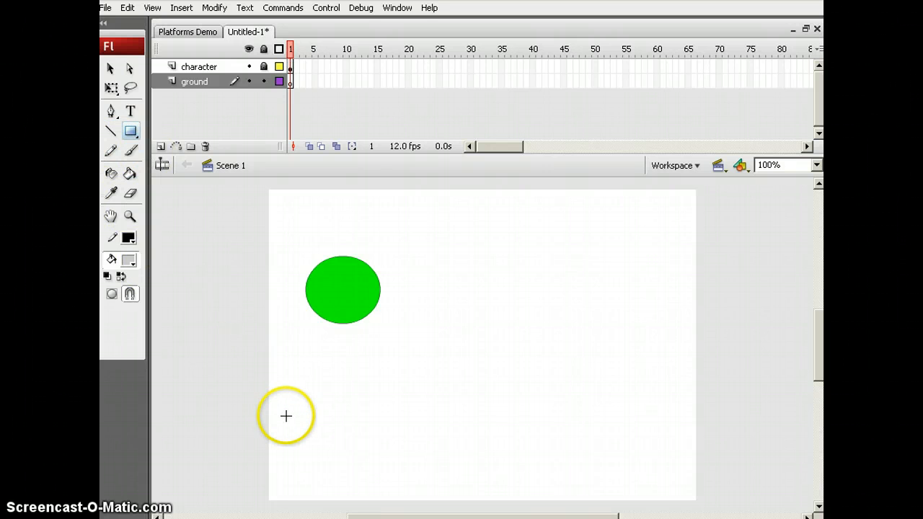
{"action": "left_click_drag", "start_coordinate": [285, 417], "coordinate": [600, 462]}
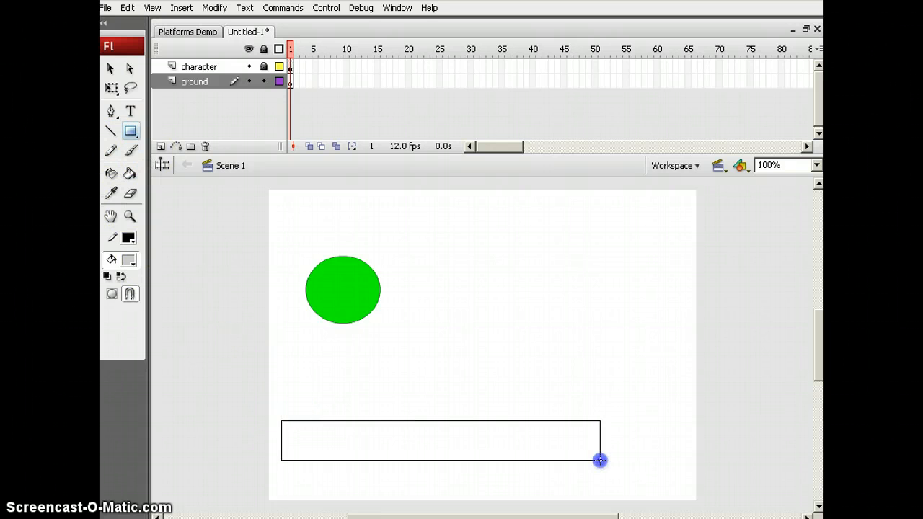
{"action": "left_click_drag", "start_coordinate": [601, 461], "coordinate": [653, 494]}
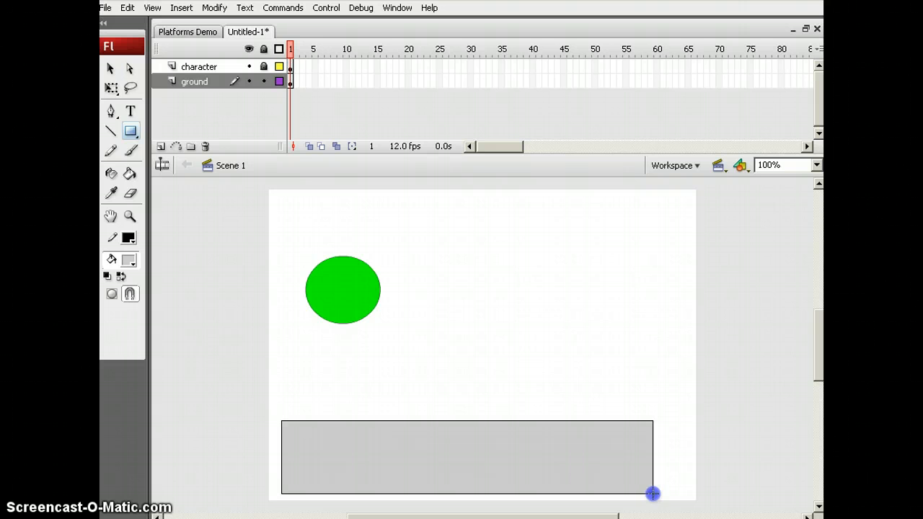
{"action": "mouse_move", "coordinate": [252, 190]}
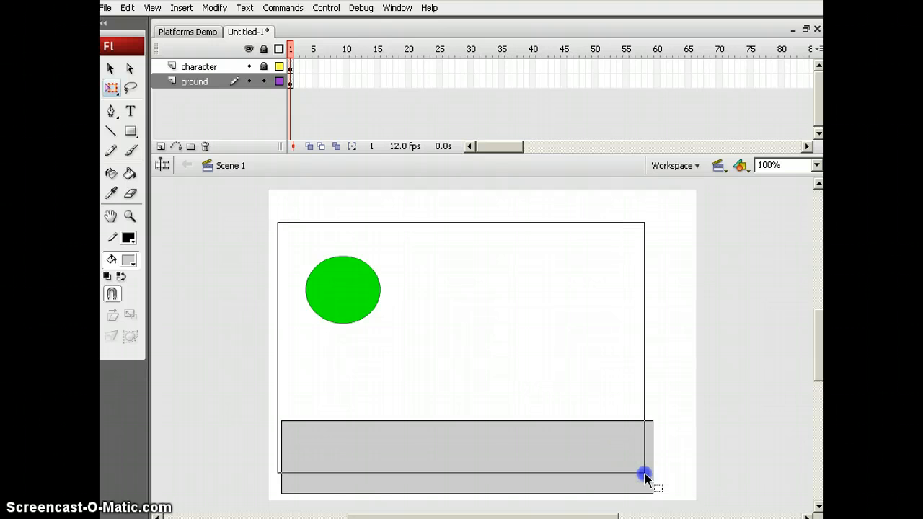
- Select the gray rectangle and convert it to a movie clip named 'ground'
{"action": "left_click", "coordinate": [467, 457]}
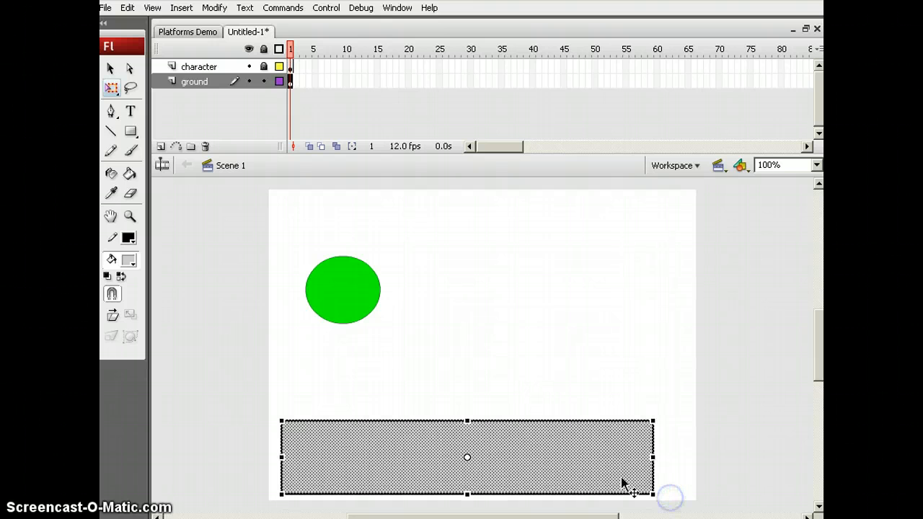
{"action": "right_click", "coordinate": [625, 482]}
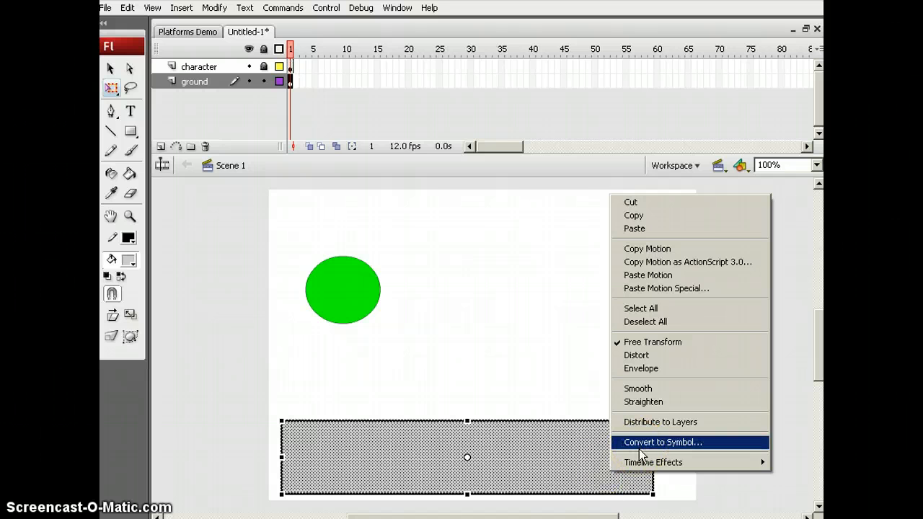
{"action": "left_click", "coordinate": [661, 442]}
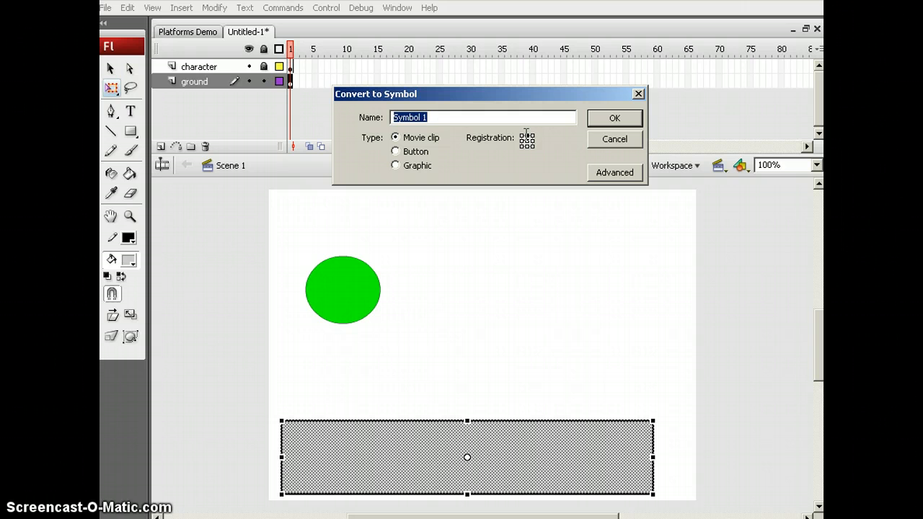
{"action": "type", "text": "ground"}
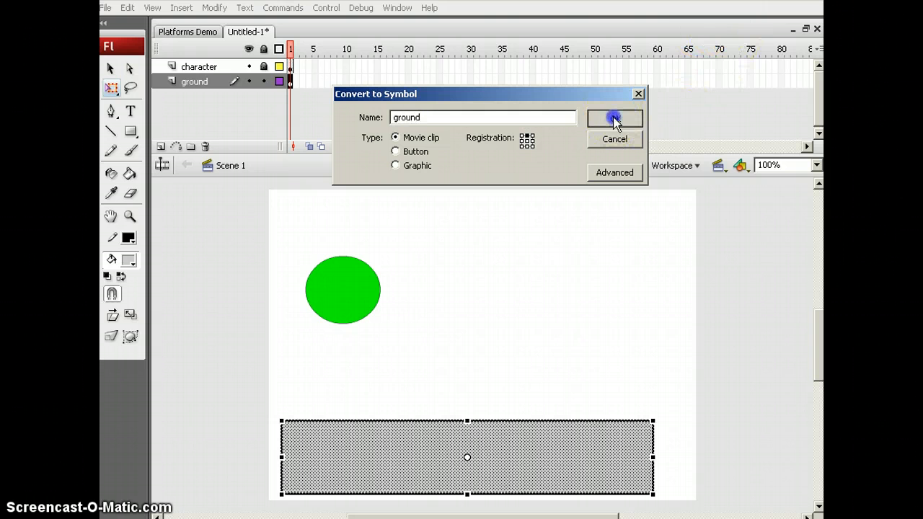
{"action": "left_click", "coordinate": [614, 118]}
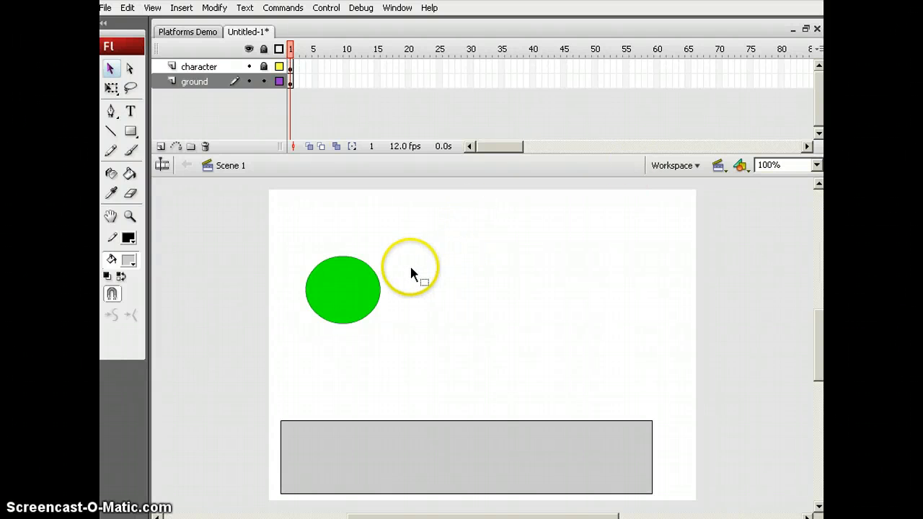
- Select the green ball on the character layer and browse its right-click options
{"action": "left_click", "coordinate": [342, 288]}
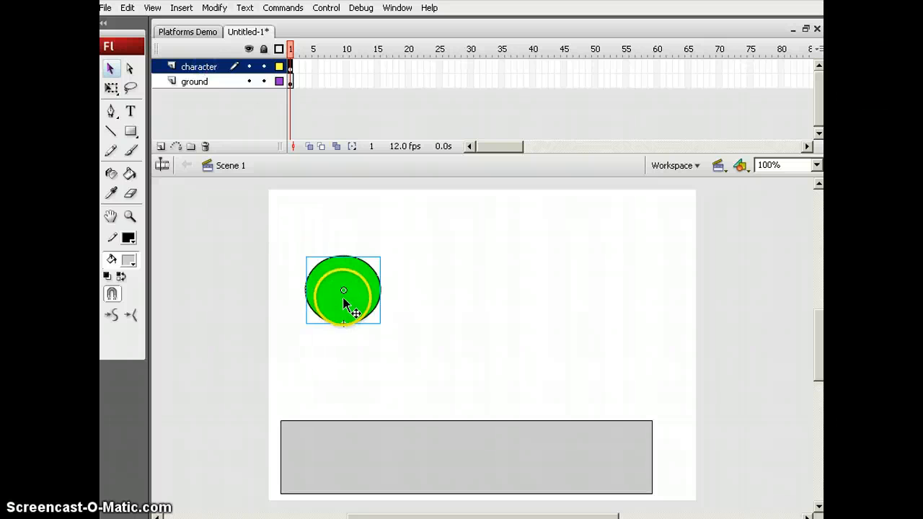
{"action": "right_click", "coordinate": [344, 291]}
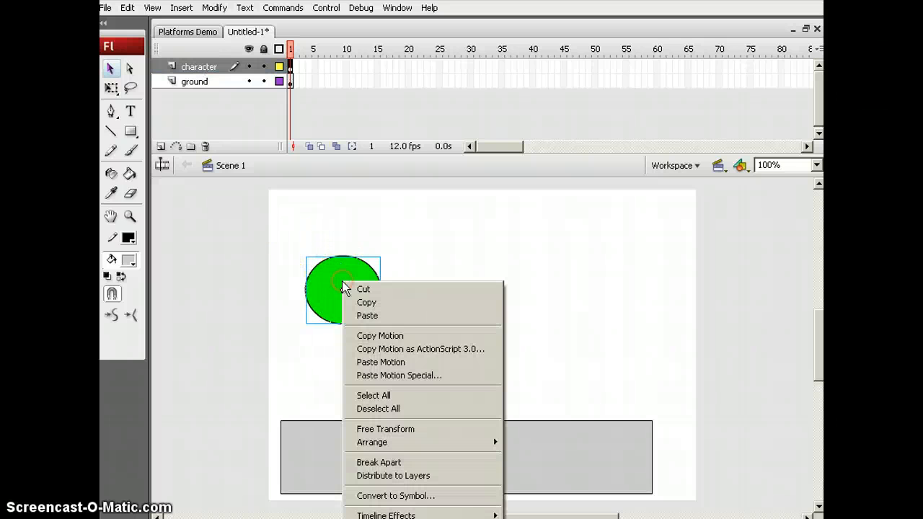
{"action": "mouse_move", "coordinate": [388, 496]}
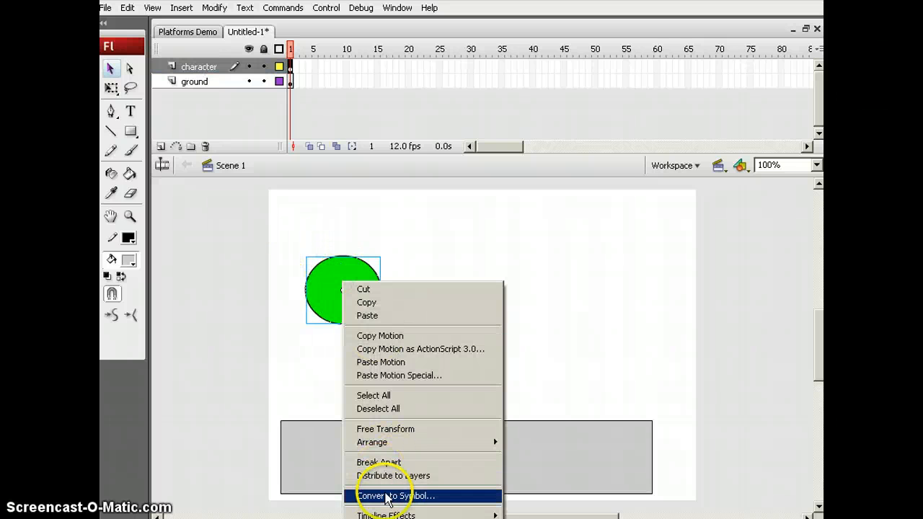
{"action": "mouse_move", "coordinate": [385, 429]}
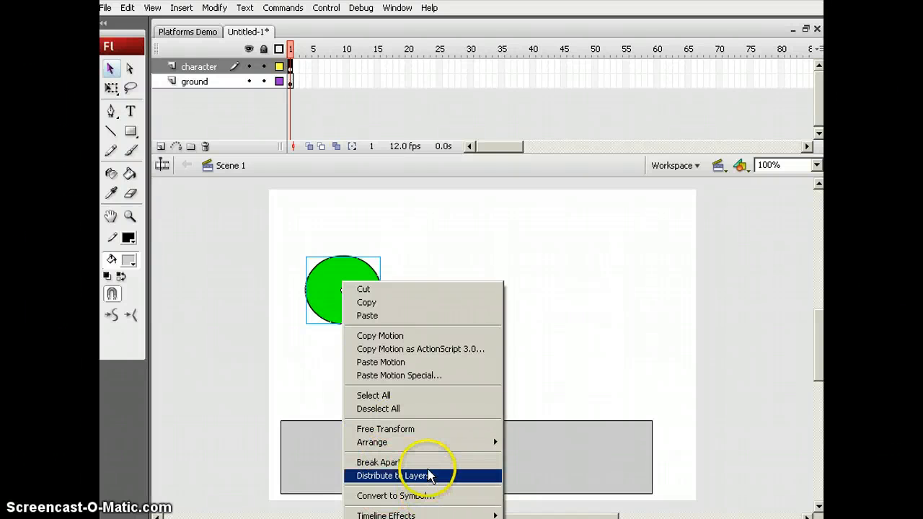
{"action": "mouse_move", "coordinate": [433, 399]}
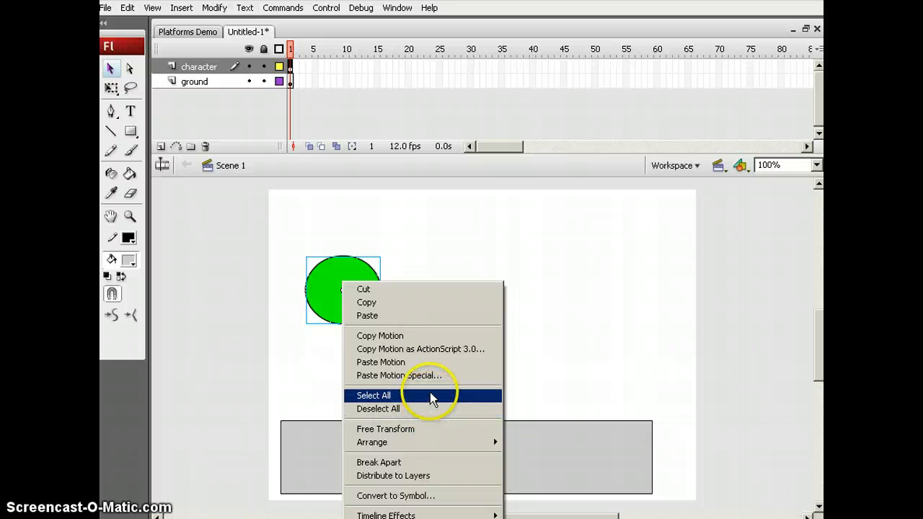
{"action": "mouse_move", "coordinate": [432, 349]}
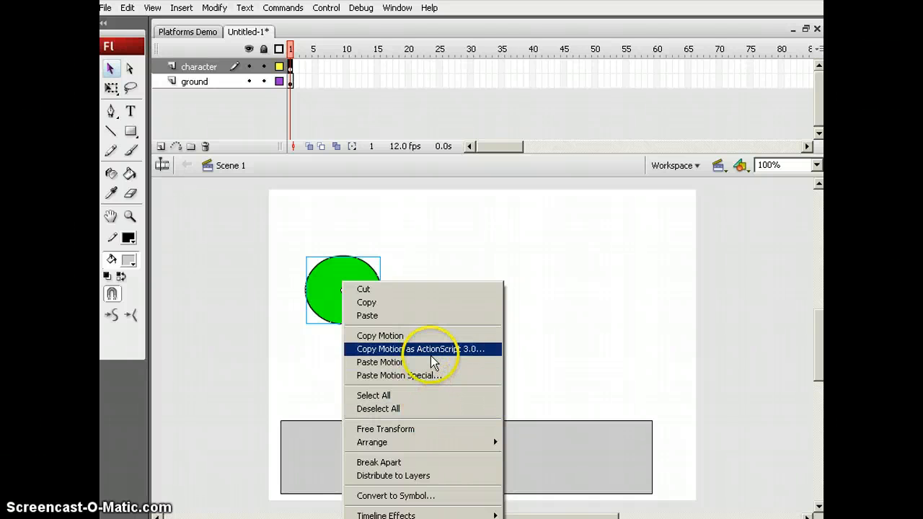
{"action": "mouse_move", "coordinate": [433, 442]}
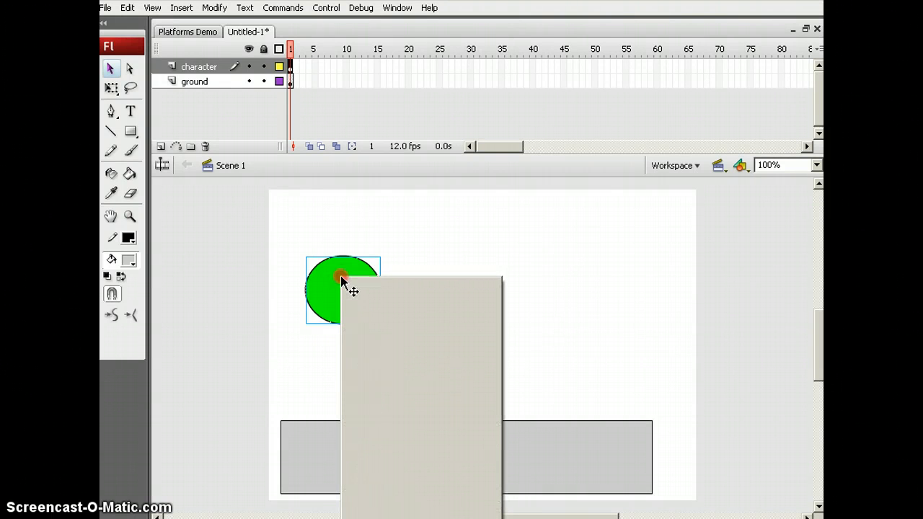
{"action": "right_click", "coordinate": [342, 281]}
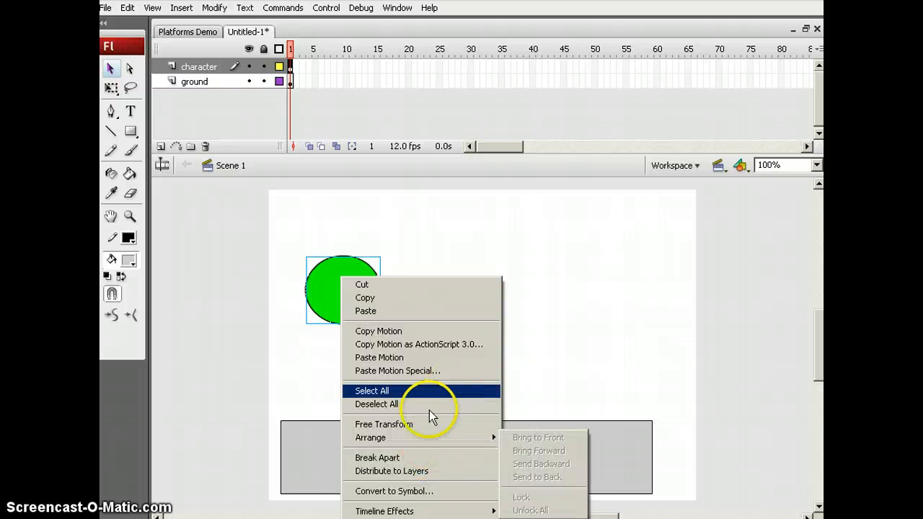
{"action": "mouse_move", "coordinate": [390, 458]}
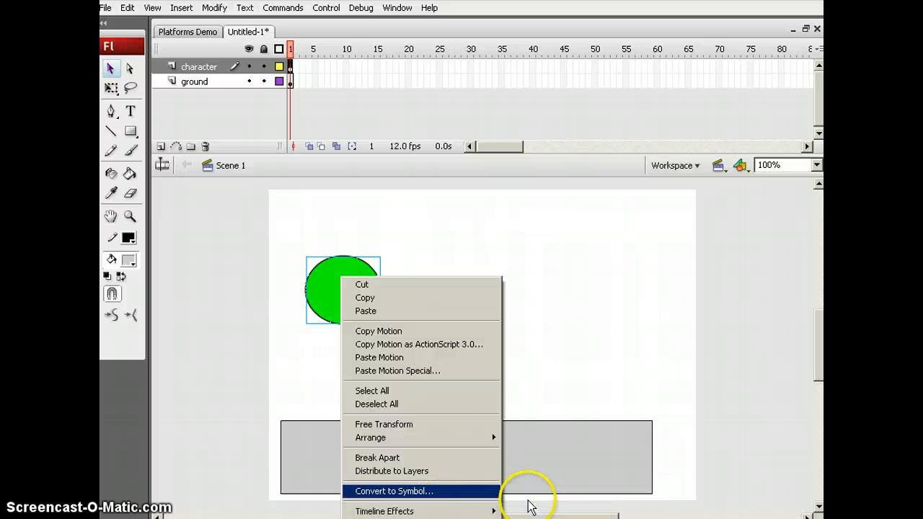
{"action": "mouse_move", "coordinate": [544, 514]}
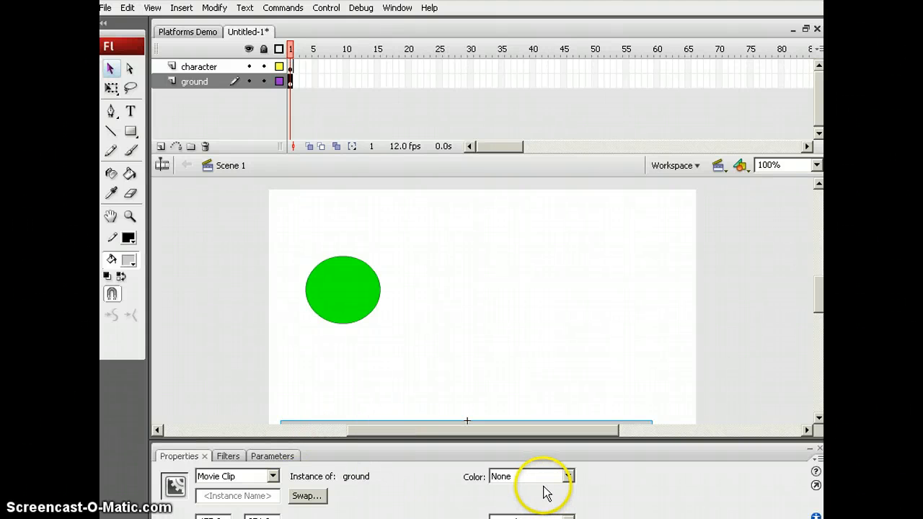
{"action": "mouse_move", "coordinate": [238, 496]}
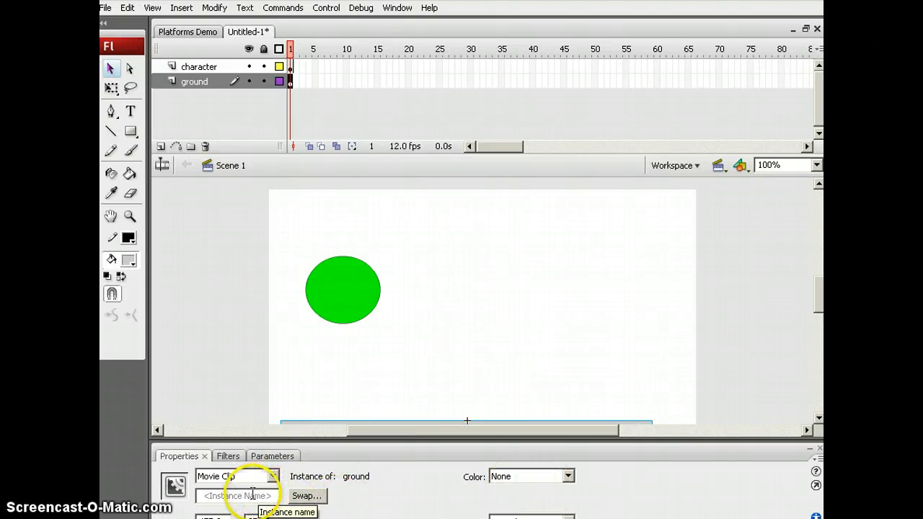
- Enter 'ground' as the platform's instance name in the Properties panel
{"action": "left_click", "coordinate": [236, 496]}
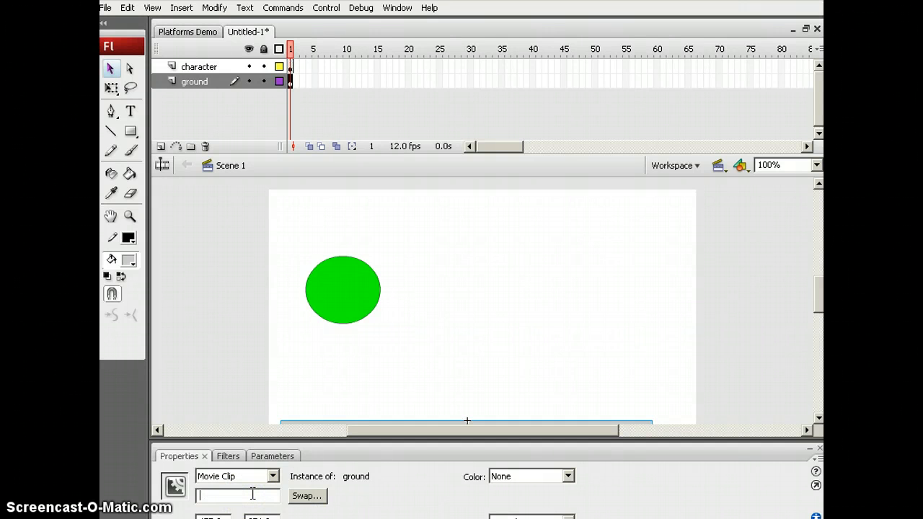
{"action": "type", "text": "groun"}
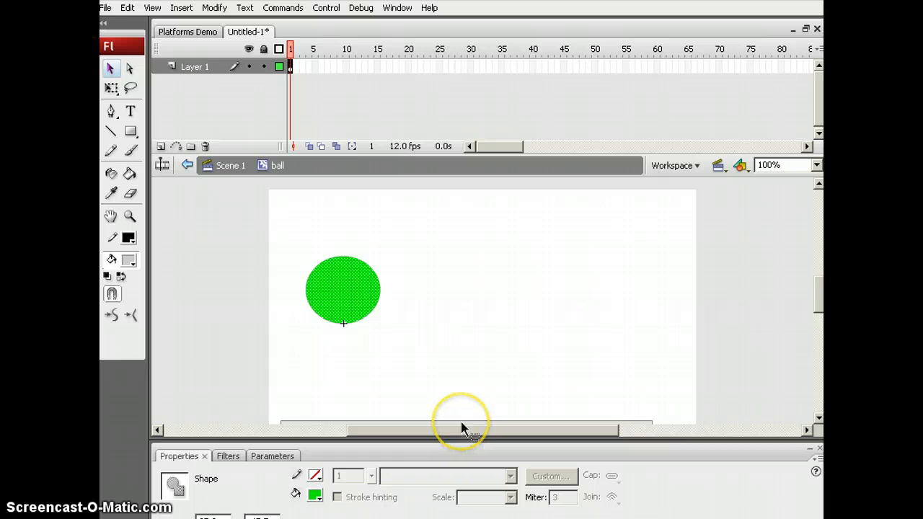
{"action": "mouse_move", "coordinate": [292, 466]}
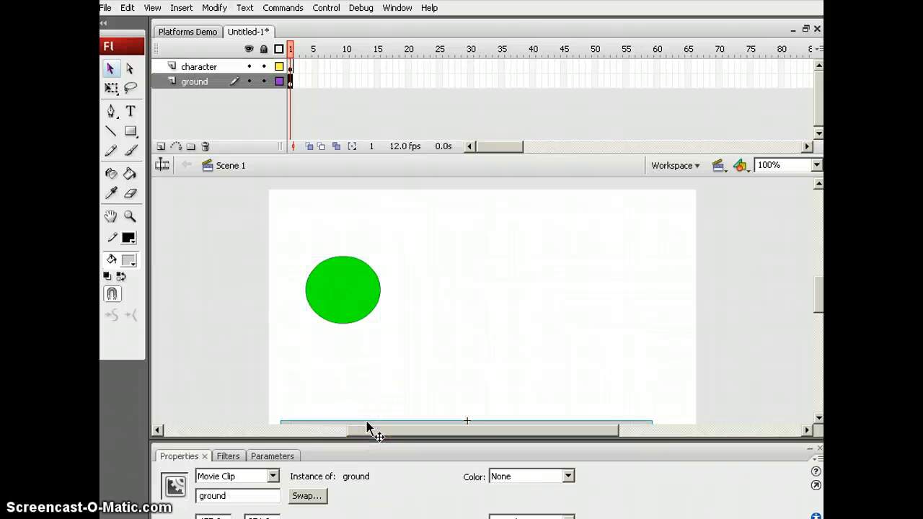
- Enter the ground symbol and select the platform's outline to thicken it to 4
{"action": "double_click", "coordinate": [342, 290]}
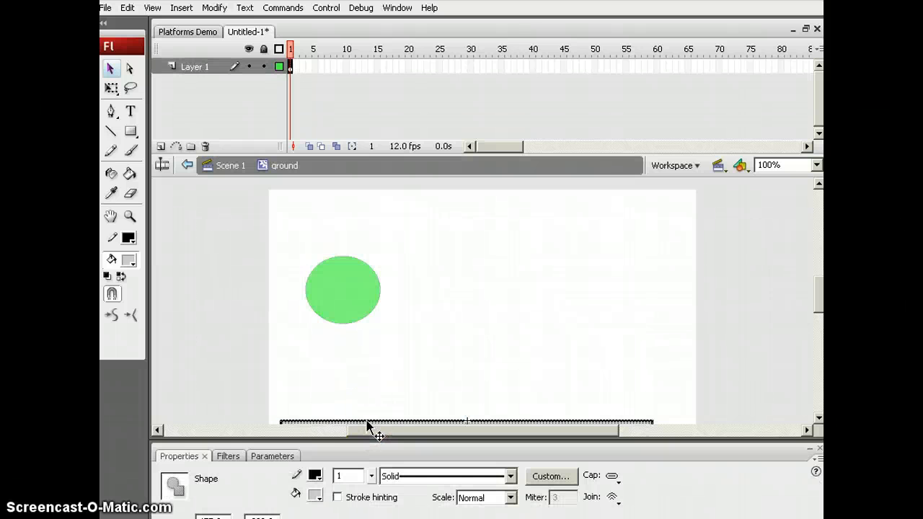
{"action": "left_click", "coordinate": [350, 476]}
{"action": "type", "text": "4"}
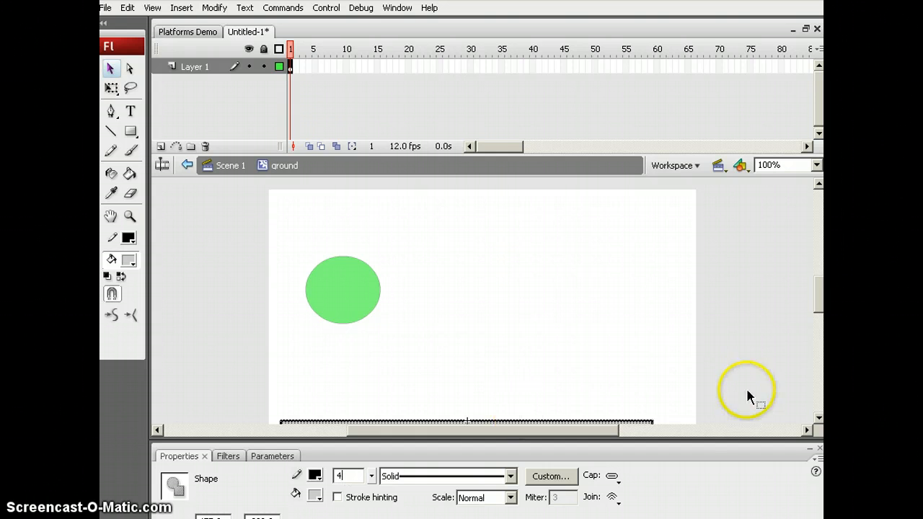
{"action": "mouse_move", "coordinate": [775, 460]}
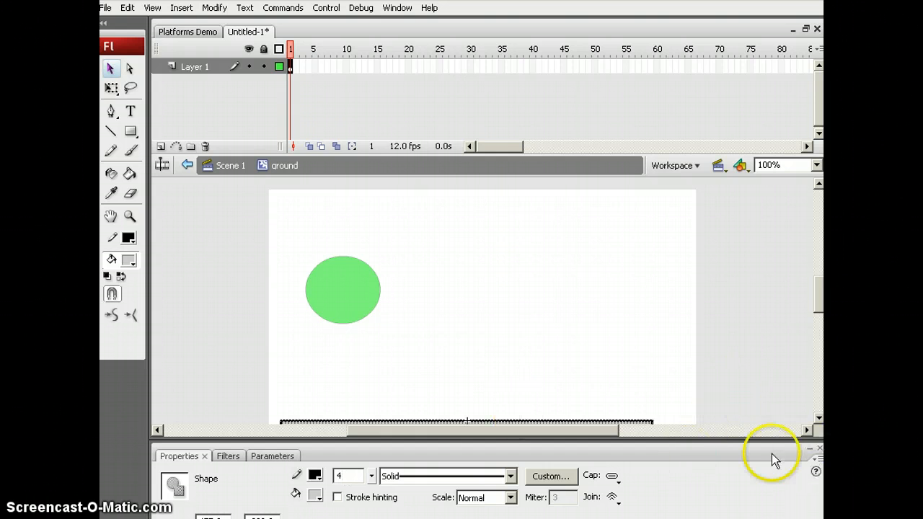
{"action": "mouse_move", "coordinate": [770, 458]}
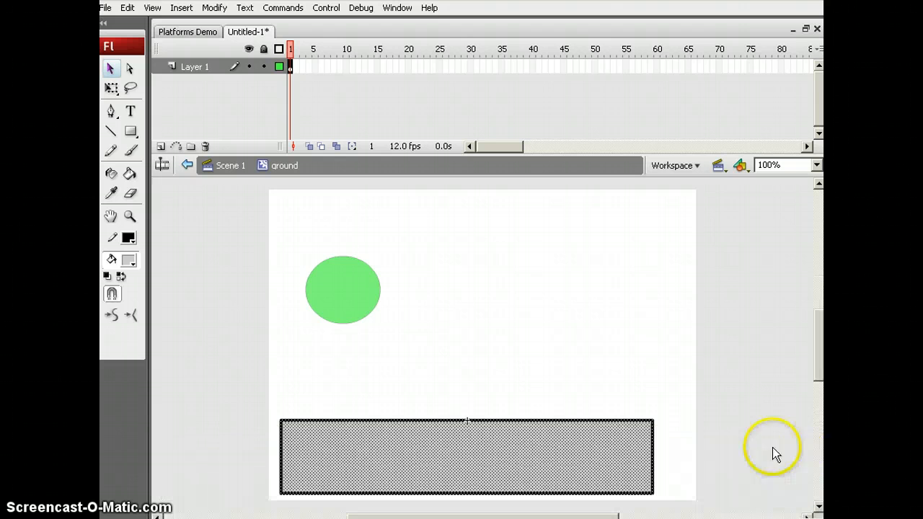
- Leave the ground symbol for Scene 1 and open the green ball's Actions panel
{"action": "right_click", "coordinate": [342, 307]}
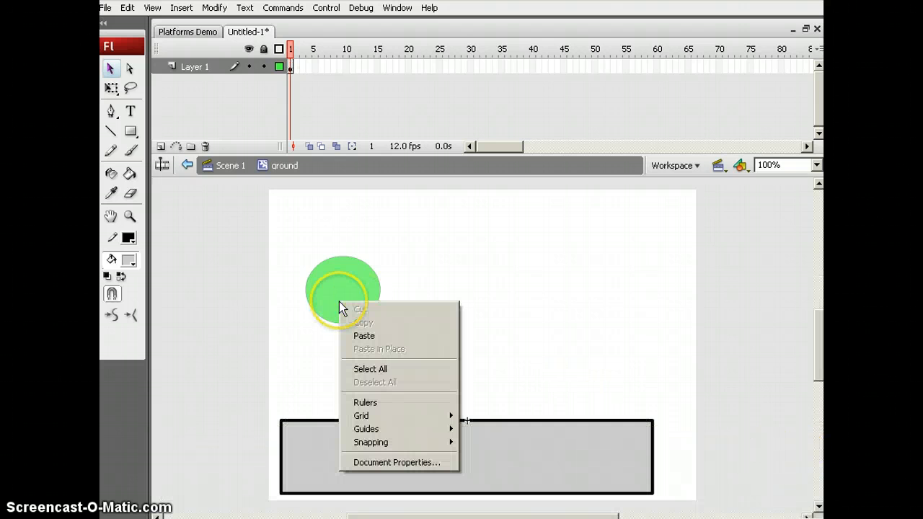
{"action": "left_click", "coordinate": [369, 369]}
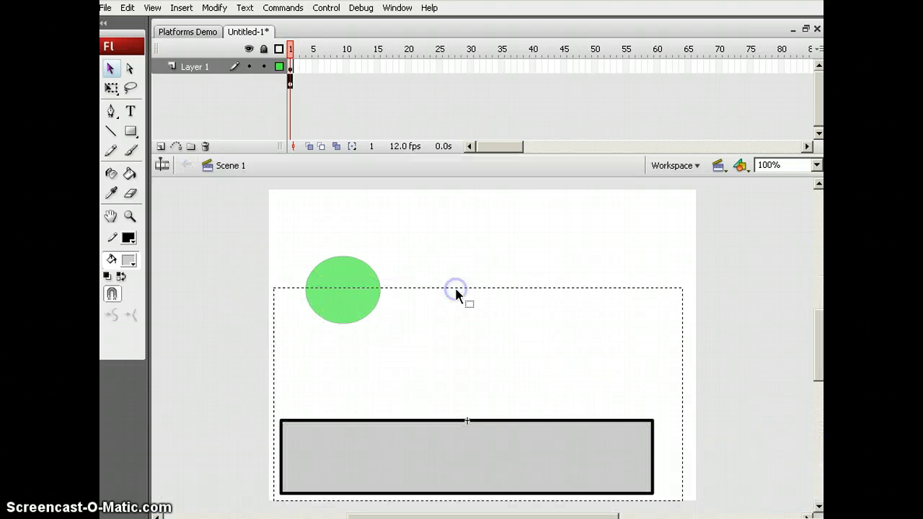
{"action": "right_click", "coordinate": [344, 289]}
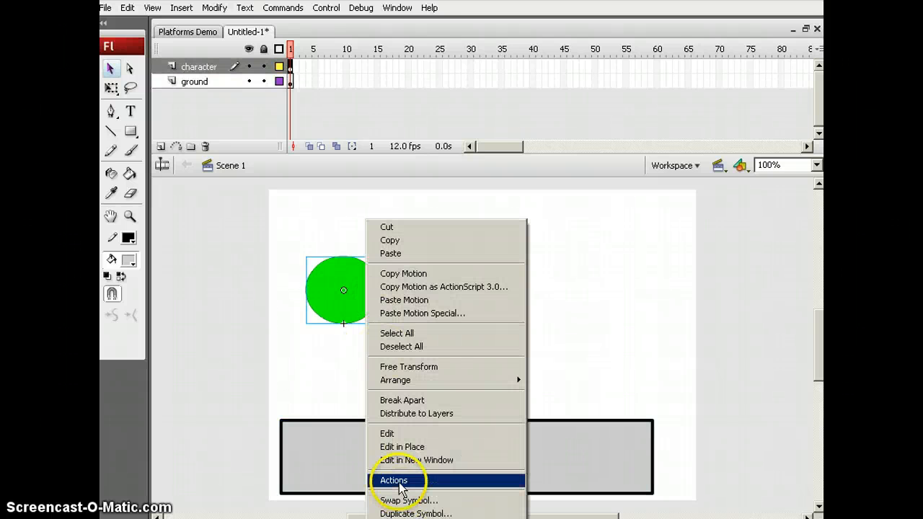
{"action": "left_click", "coordinate": [394, 480]}
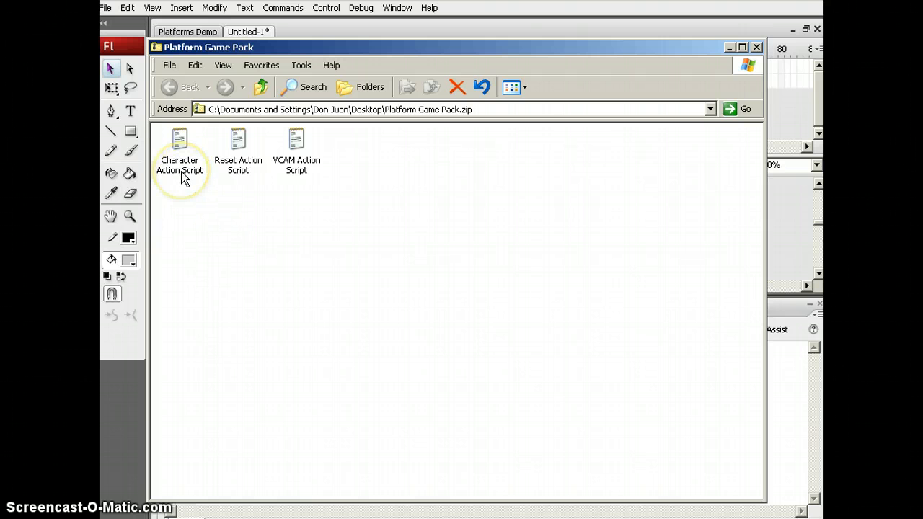
- Open the Character Action Script file in Notepad and copy all its code
{"action": "double_click", "coordinate": [180, 148]}
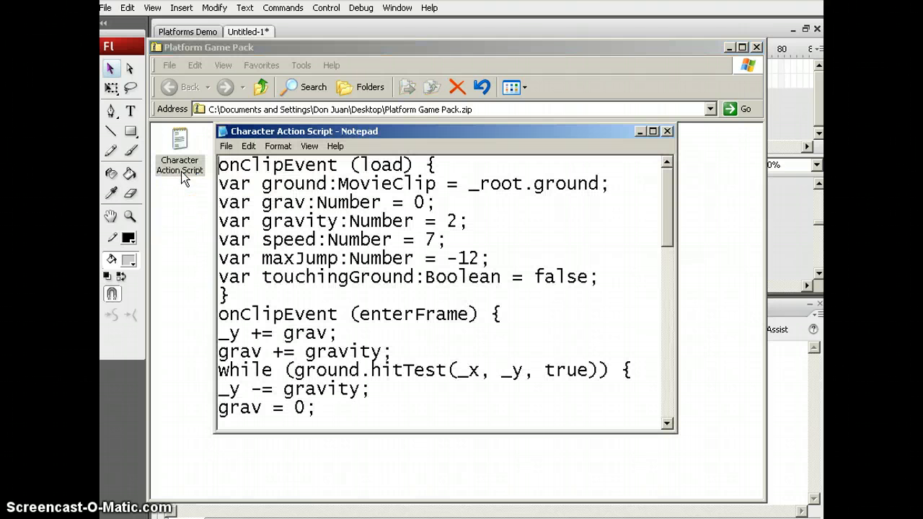
{"action": "scroll", "scroll_direction": "down", "scroll_amount": 3}
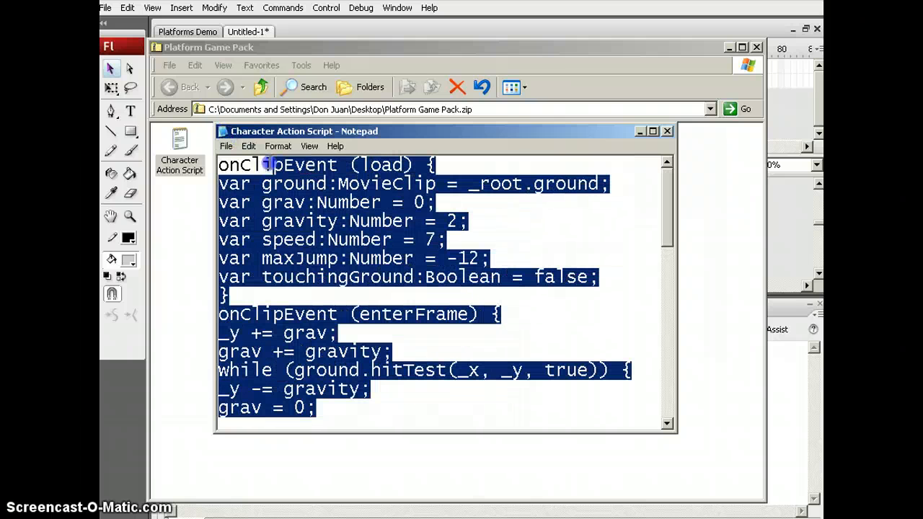
{"action": "right_click", "coordinate": [310, 205]}
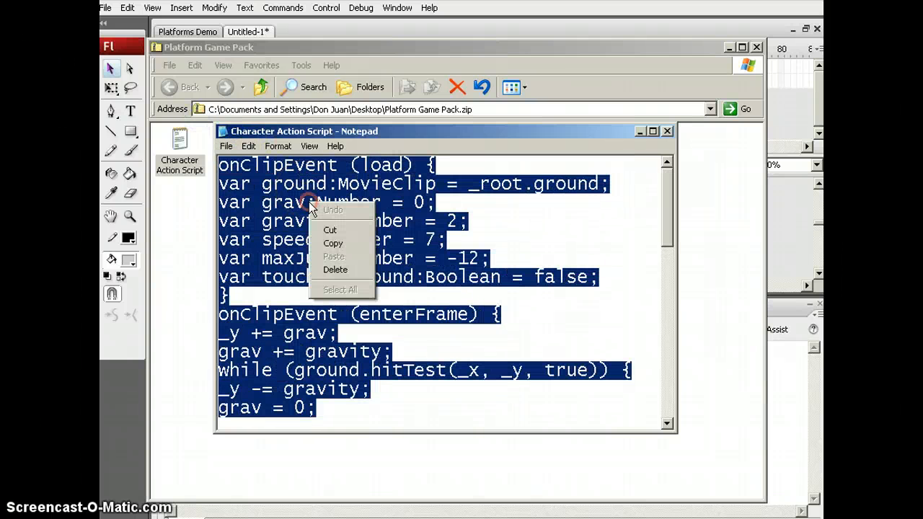
{"action": "left_click", "coordinate": [425, 259]}
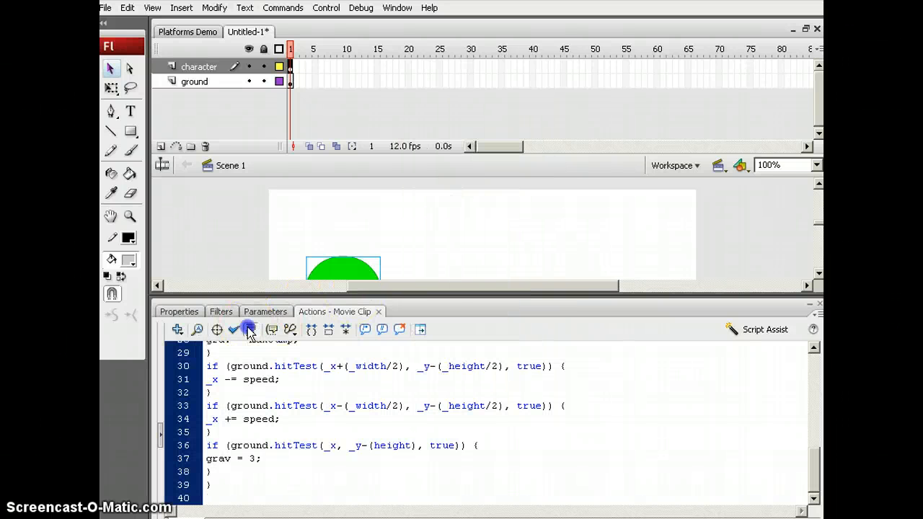
- Auto-format the ball's pasted character script and confirm Check Syntax reports no errors
{"action": "left_click", "coordinate": [250, 329]}
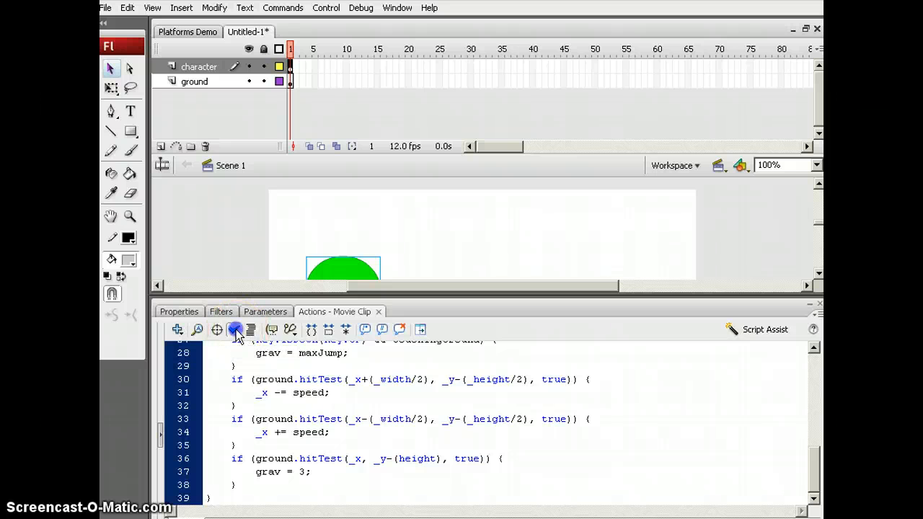
{"action": "left_click", "coordinate": [235, 329]}
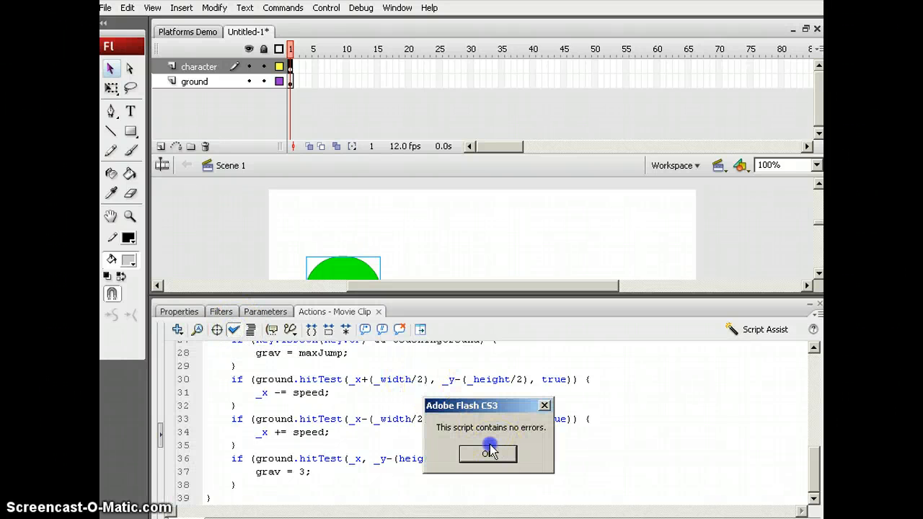
{"action": "left_click", "coordinate": [488, 454]}
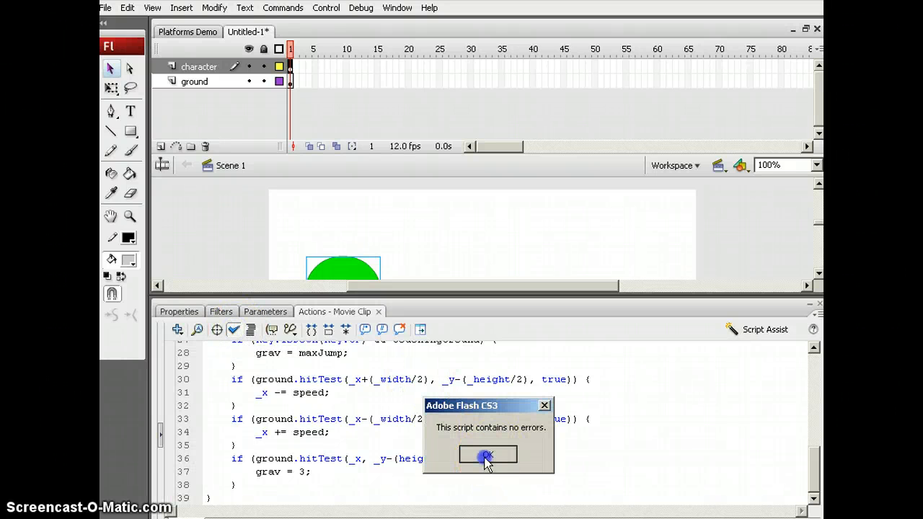
{"action": "left_click", "coordinate": [488, 455]}
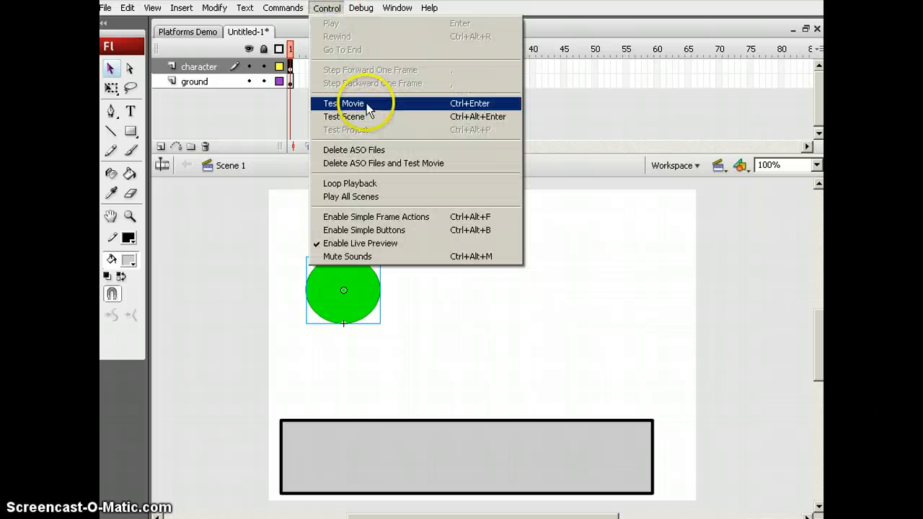
{"action": "left_click", "coordinate": [352, 104]}
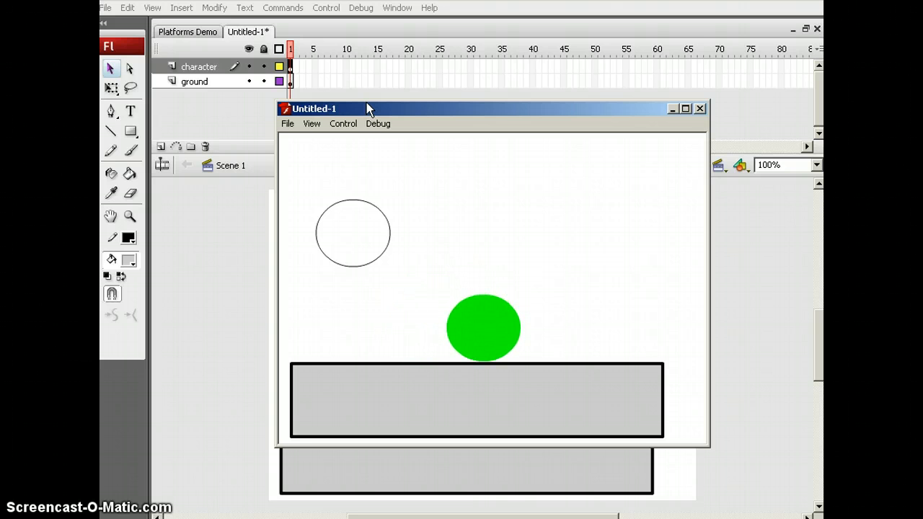
{"action": "mouse_move", "coordinate": [701, 108]}
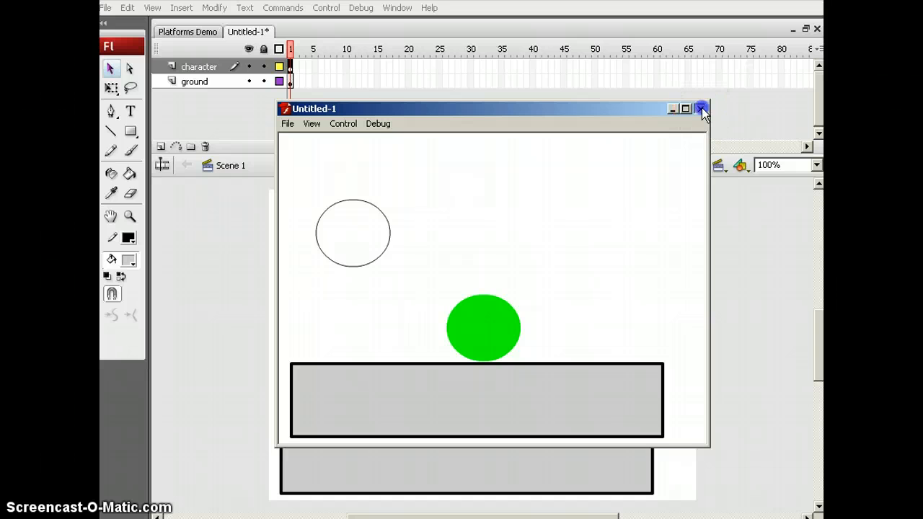
{"action": "left_click", "coordinate": [700, 108]}
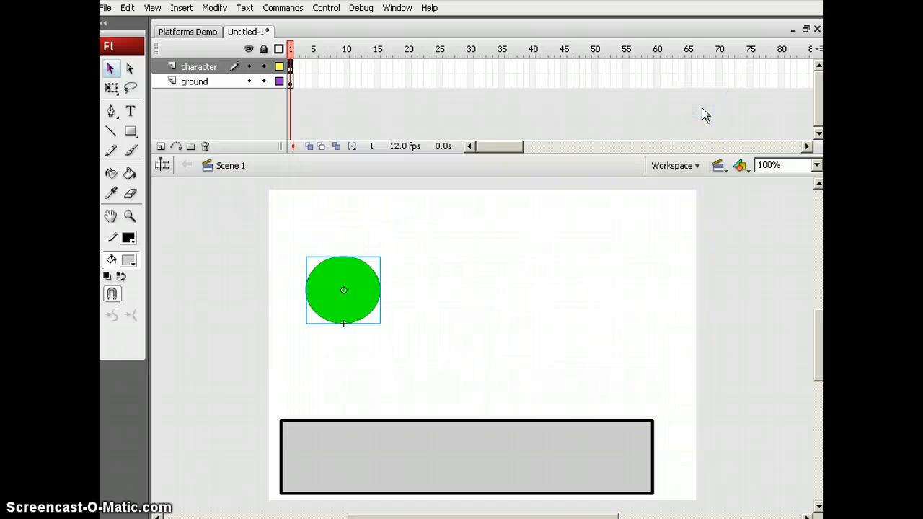